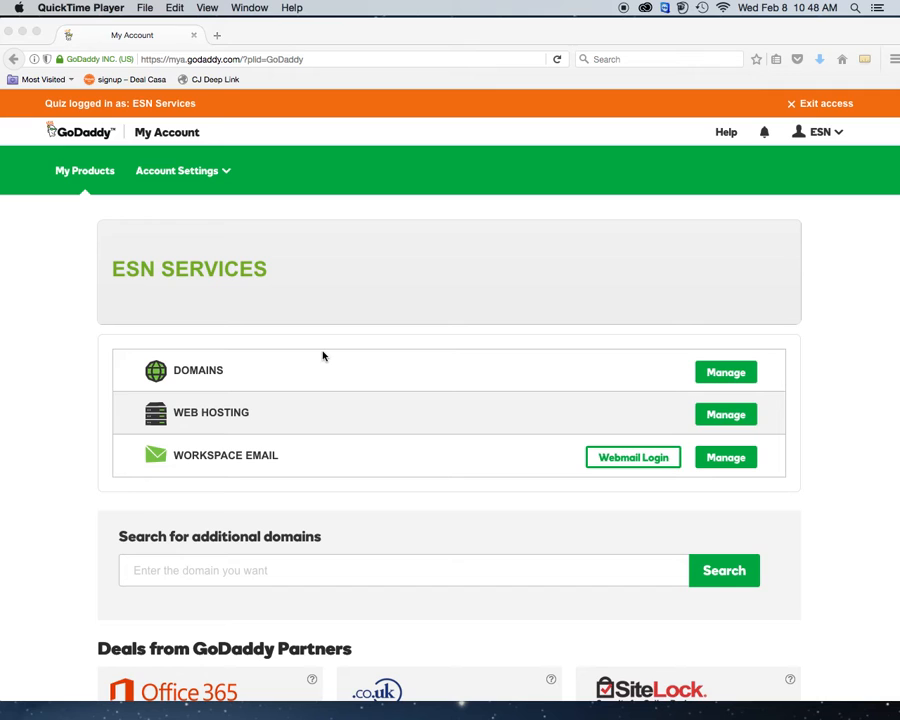
pyautogui.moveTo(672, 642)
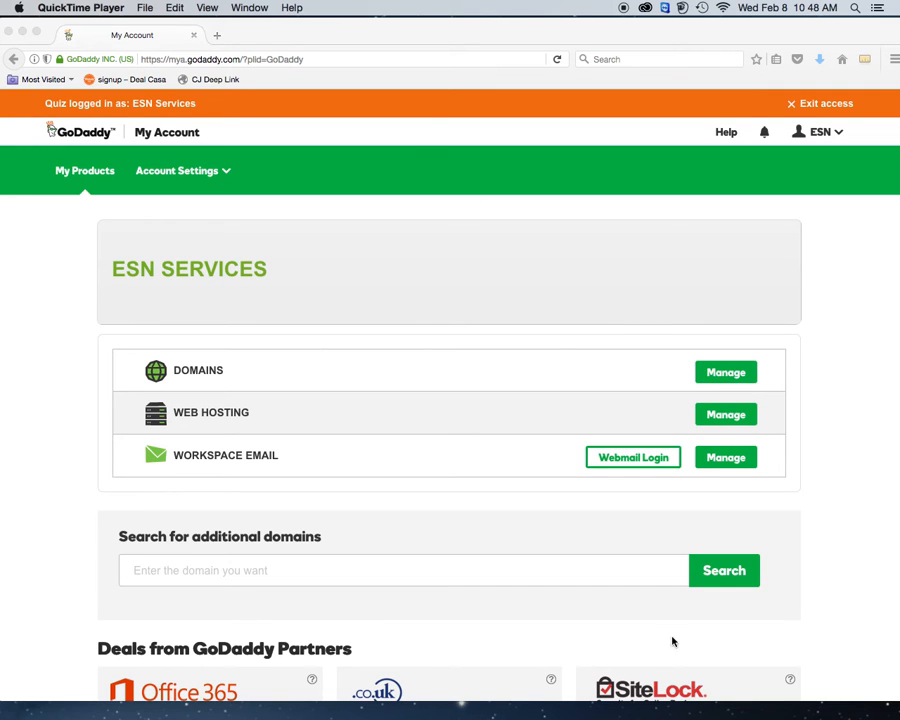
pyautogui.moveTo(396, 402)
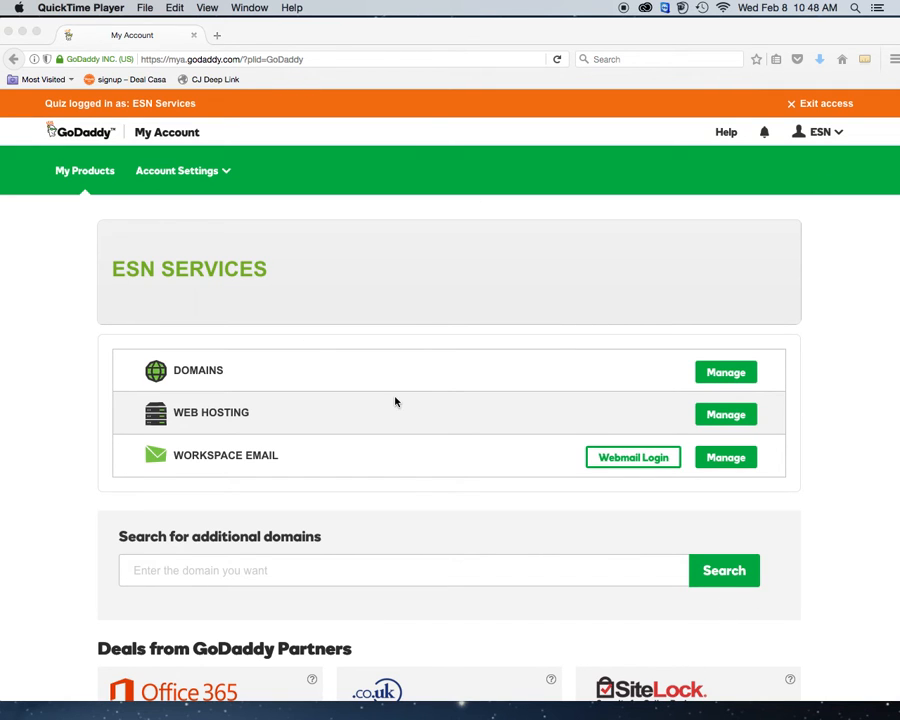
pyautogui.moveTo(660, 318)
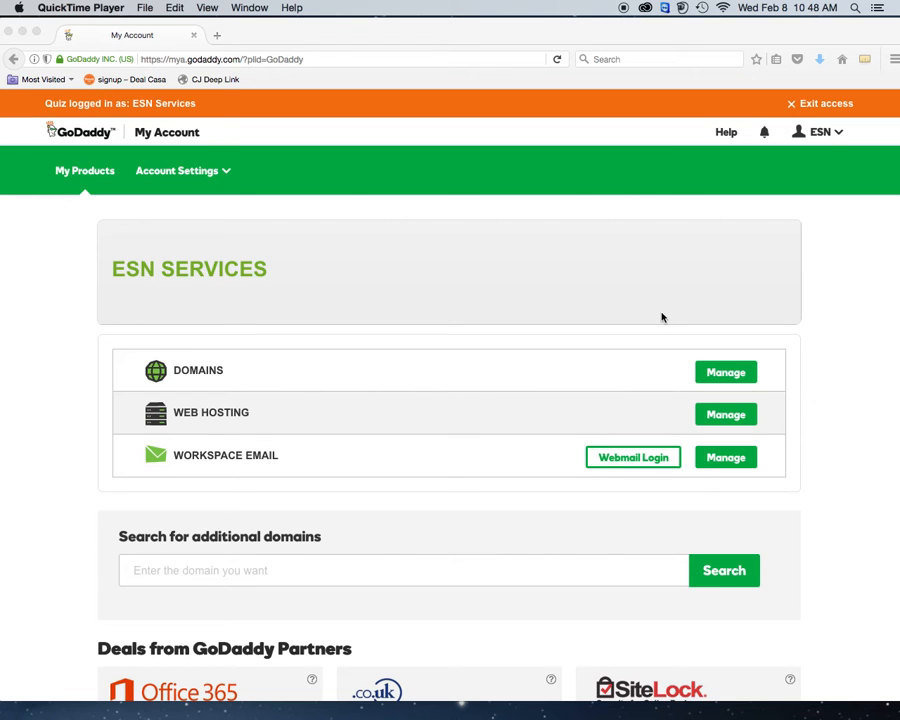
pyautogui.moveTo(706, 430)
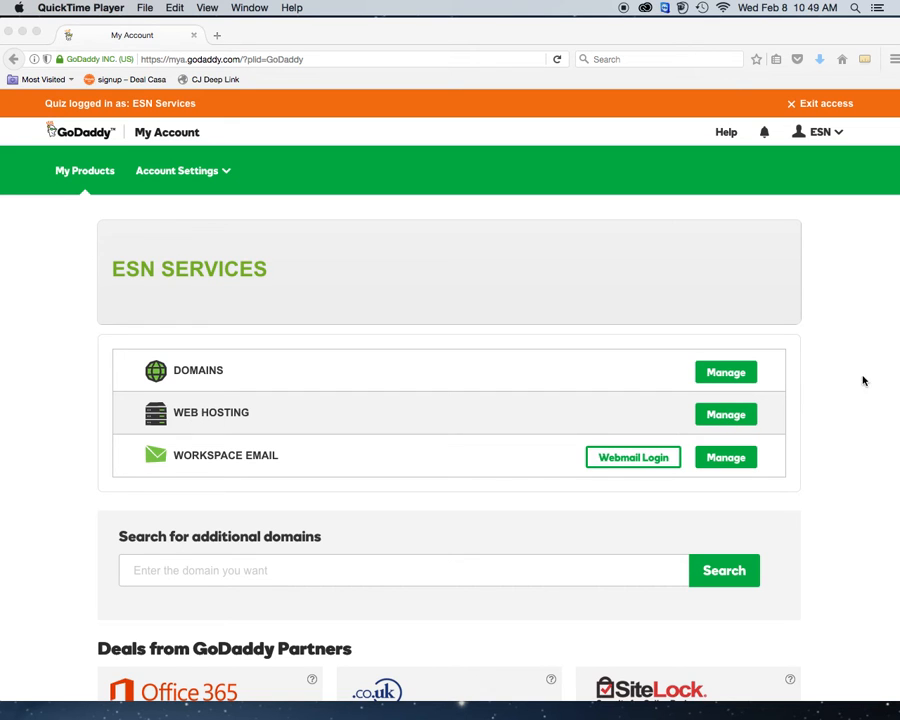
# - Manage the web hosting product from the GoDaddy account page
pyautogui.click(724, 414)
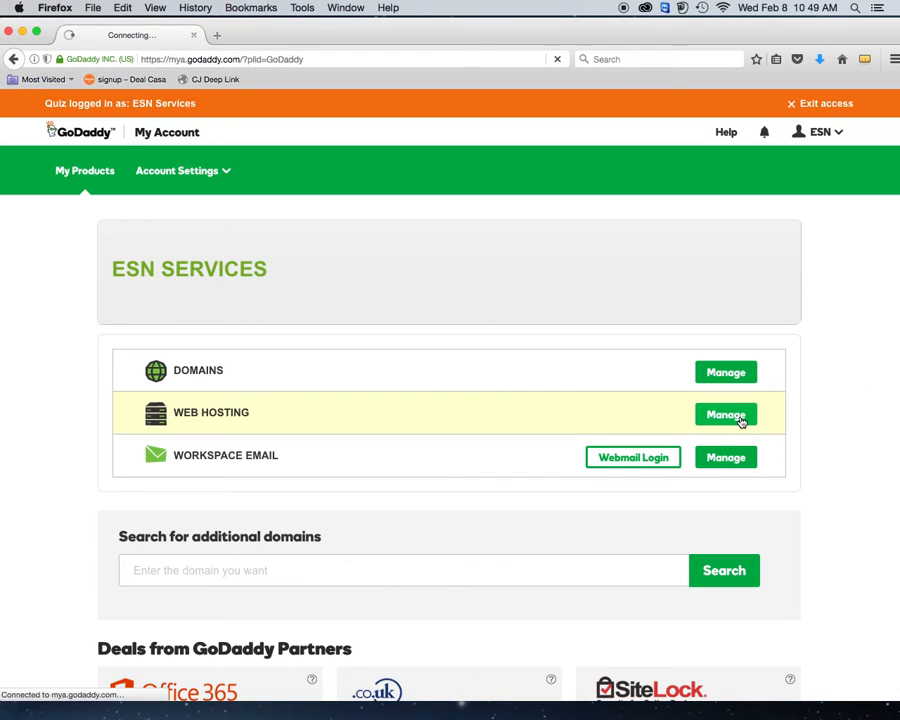
pyautogui.click(724, 414)
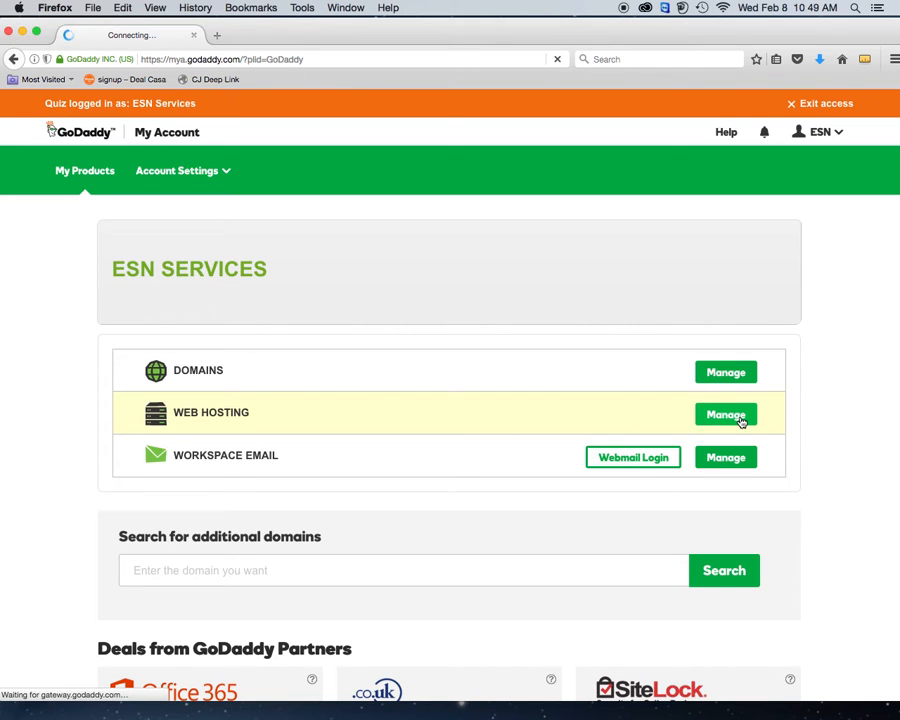
pyautogui.click(724, 414)
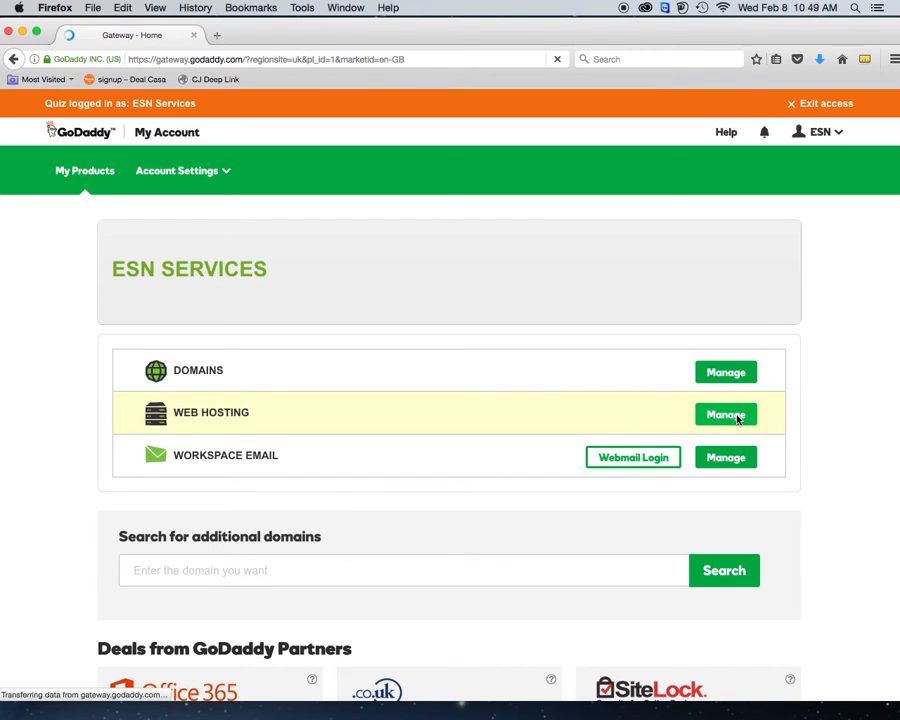
pyautogui.moveTo(724, 420)
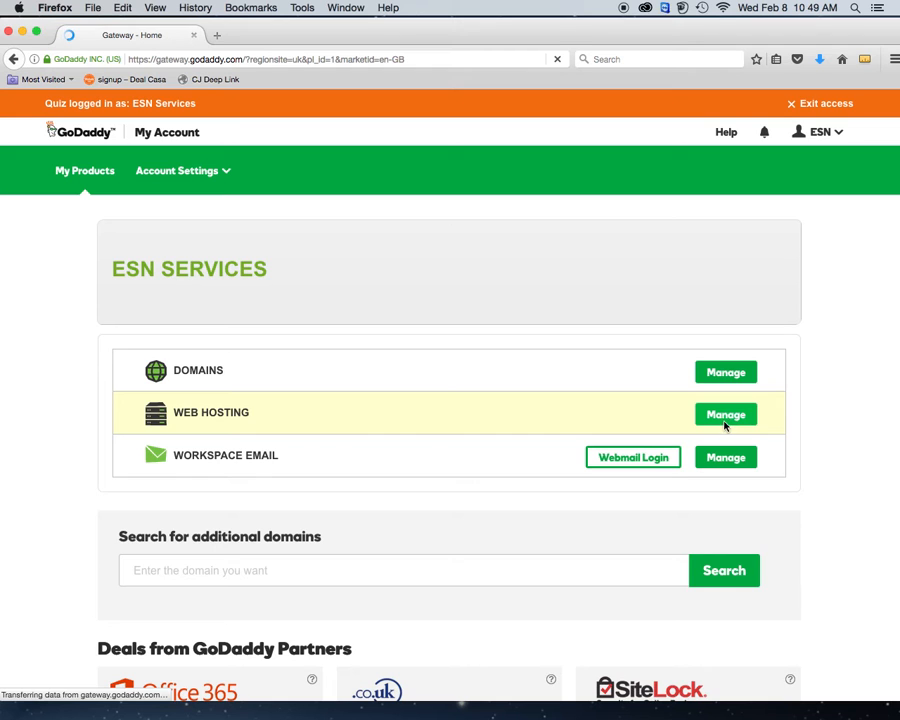
pyautogui.click(724, 414)
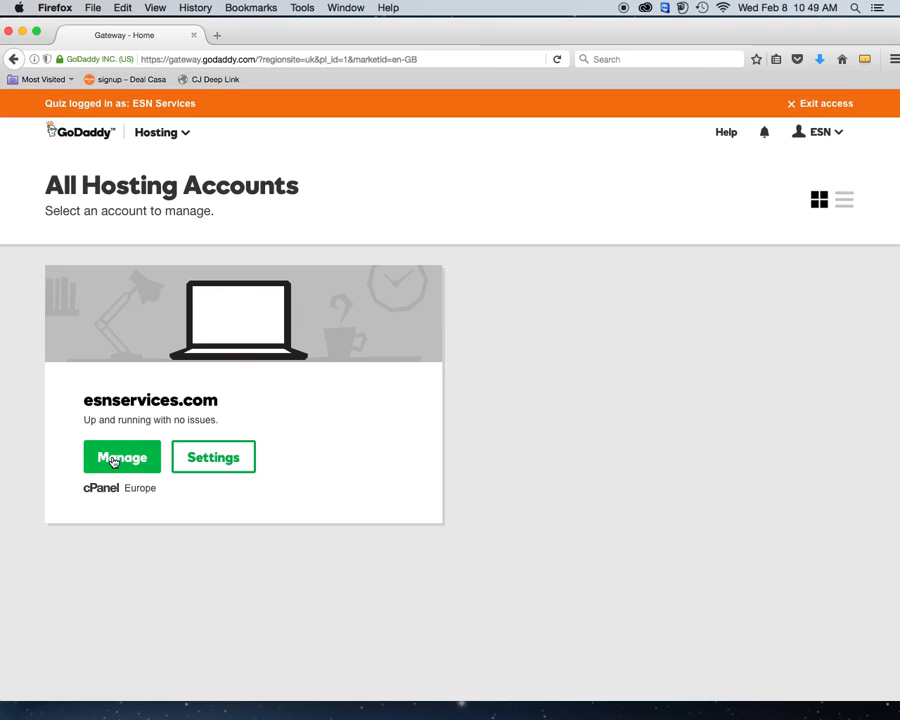
# - Enter the cPanel control panel for esnservices.com and view its tool sections
pyautogui.click(120, 456)
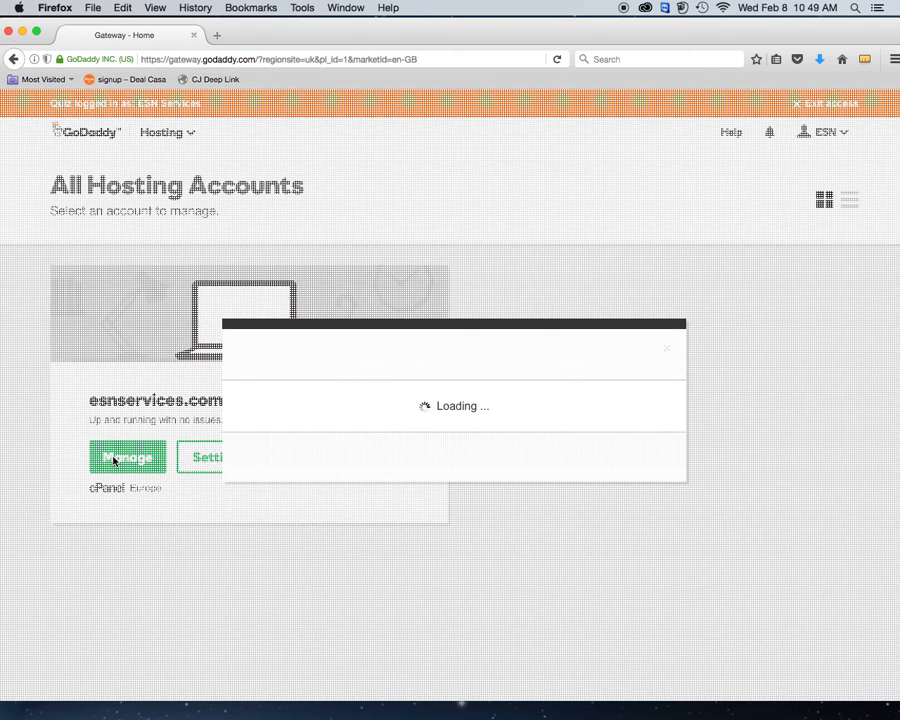
pyautogui.click(122, 456)
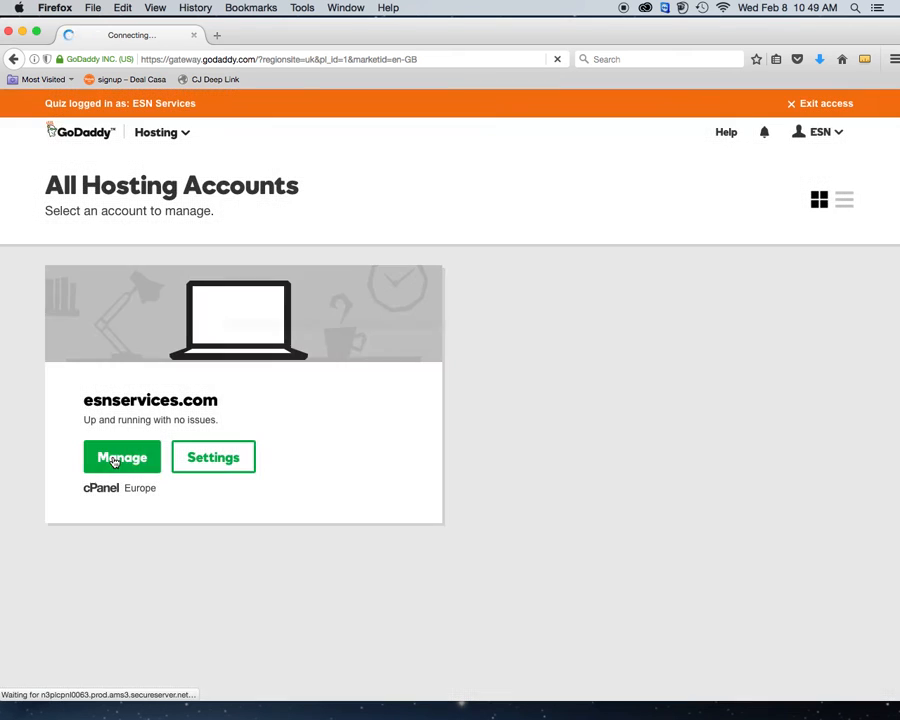
pyautogui.click(120, 456)
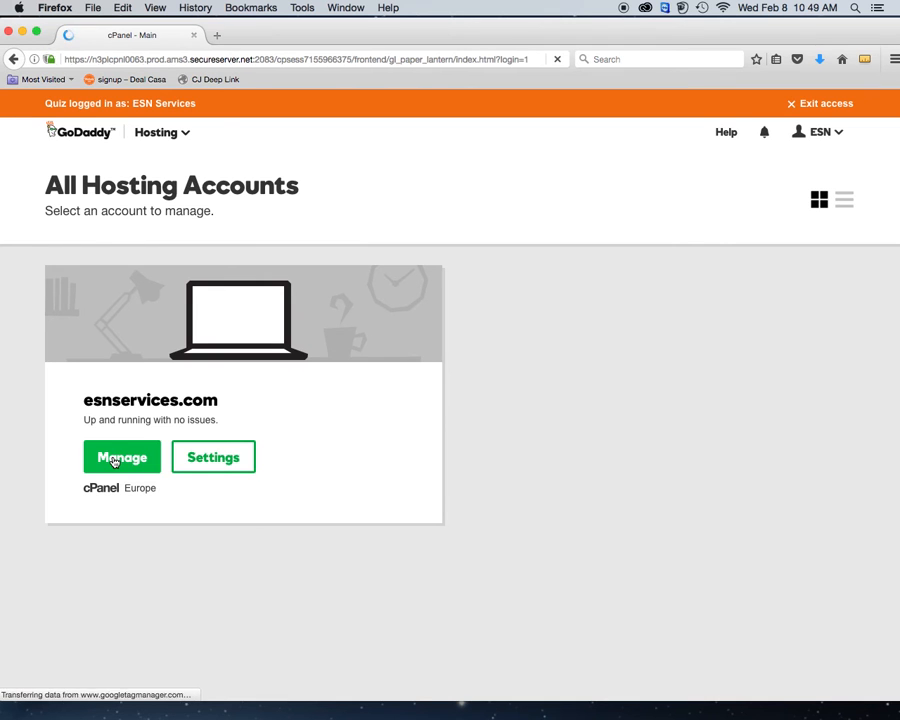
pyautogui.click(120, 456)
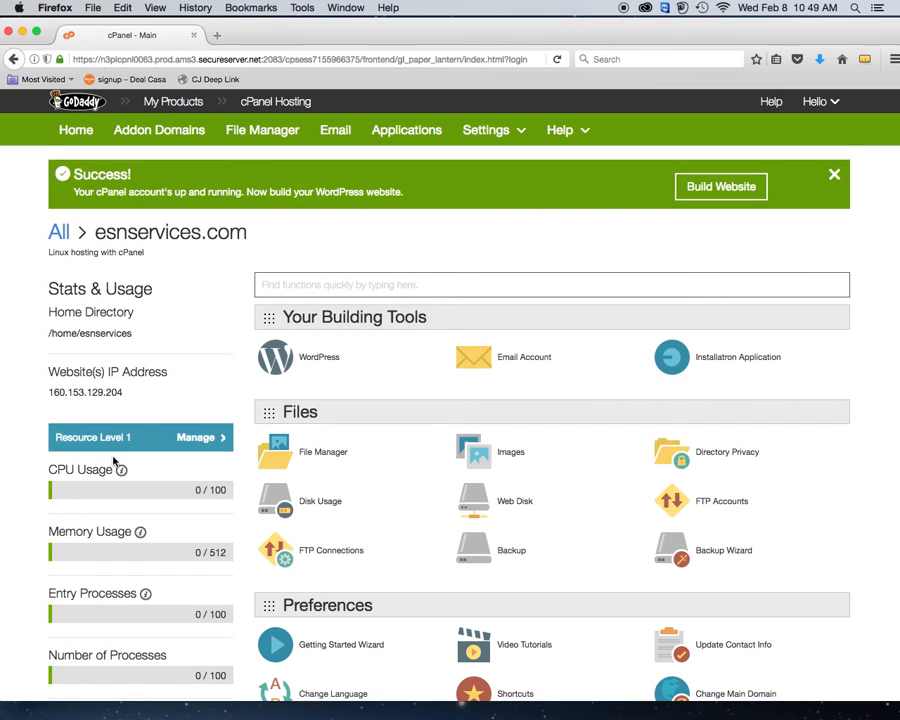
pyautogui.click(550, 284)
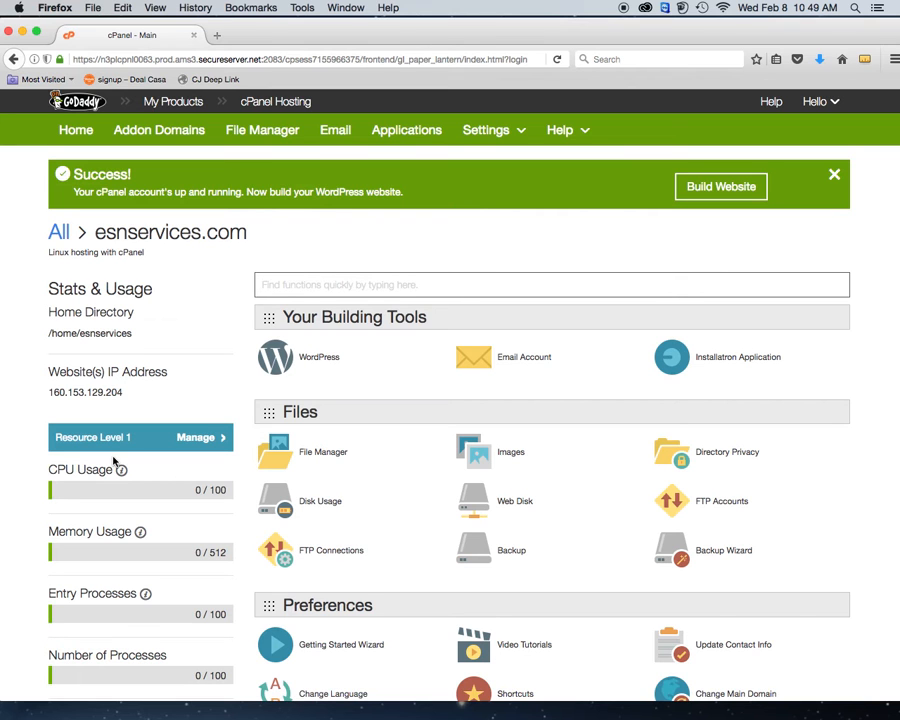
pyautogui.scroll(-3)
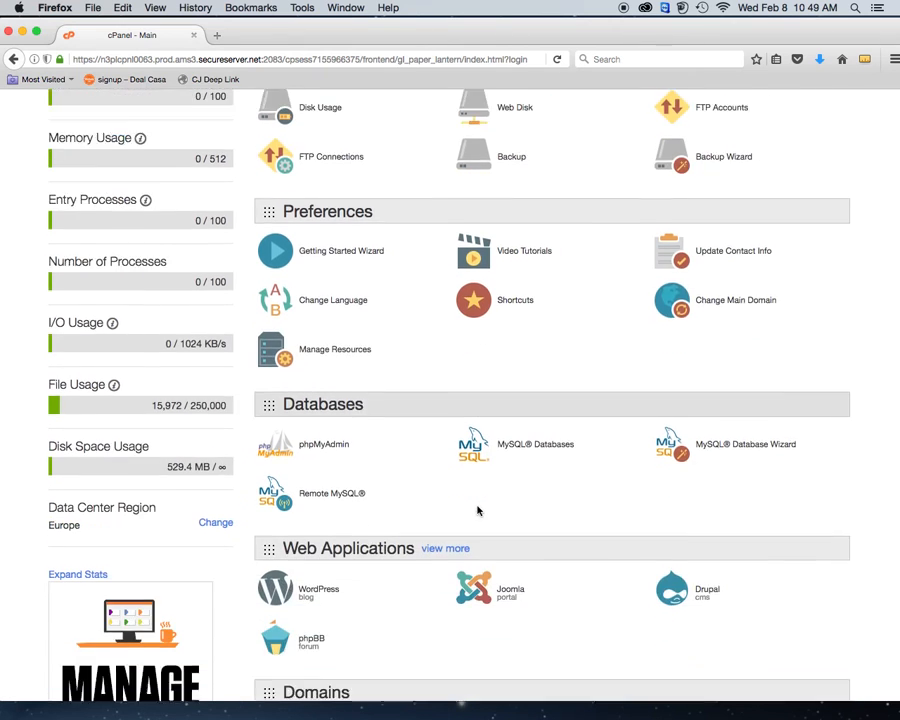
pyautogui.scroll(-3)
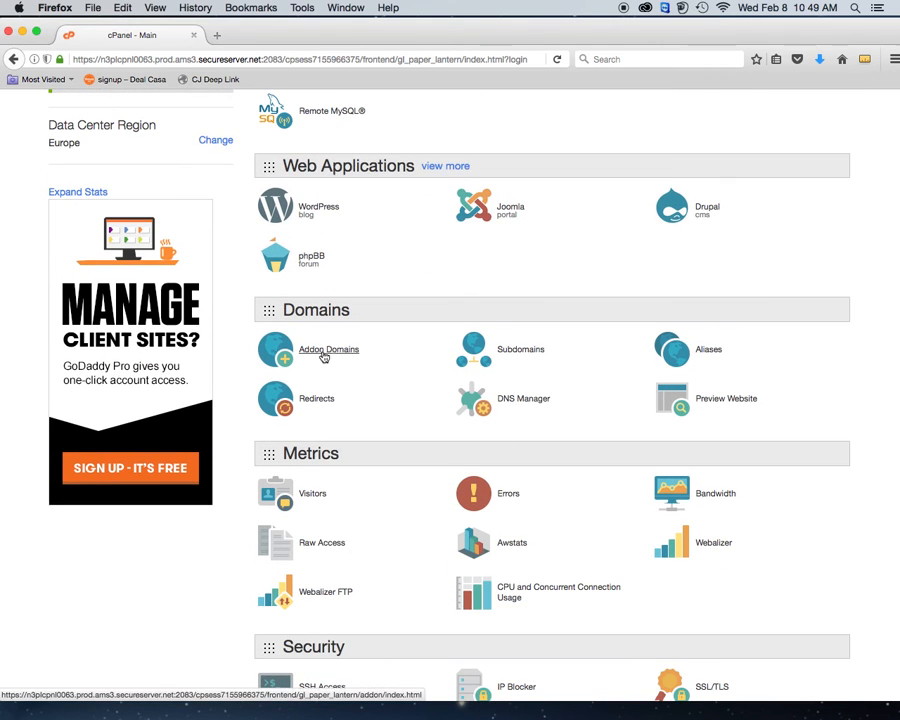
pyautogui.moveTo(324, 374)
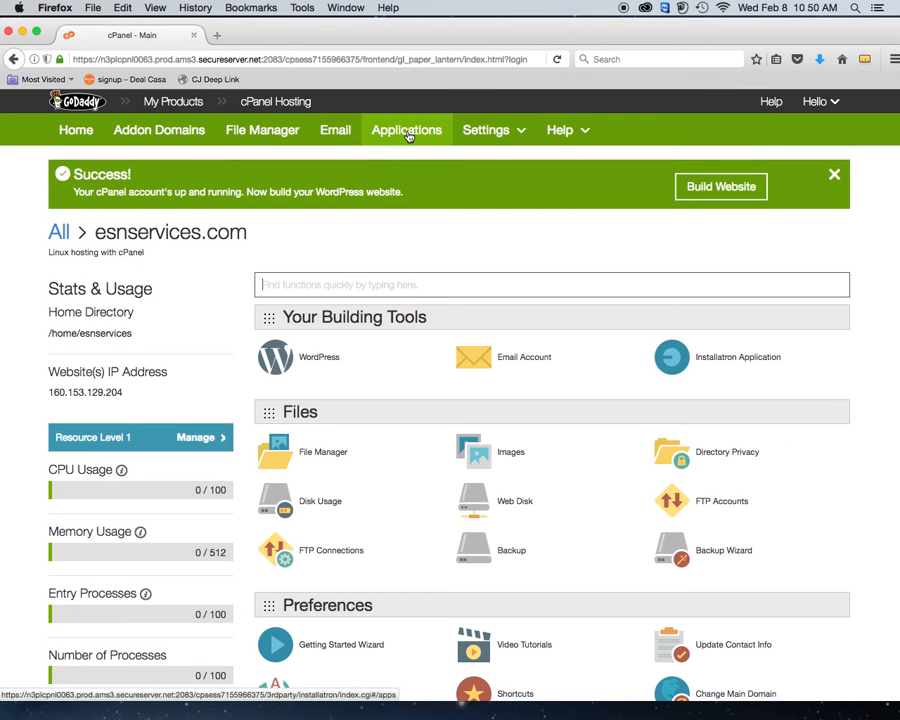
# - Launch the Installatron web application installer from the cPanel navigation
pyautogui.click(406, 130)
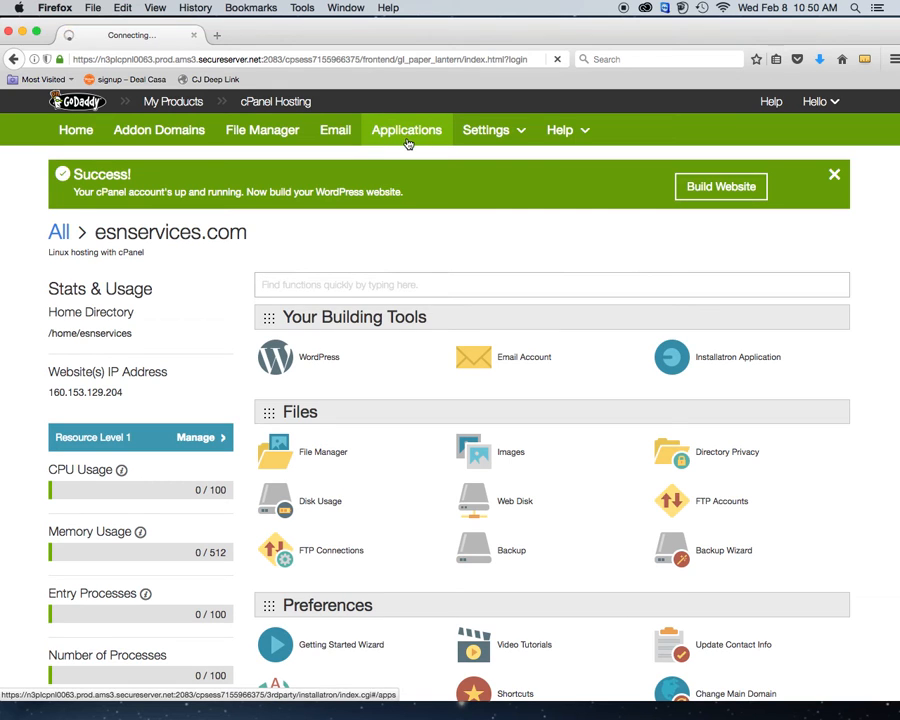
pyautogui.click(406, 130)
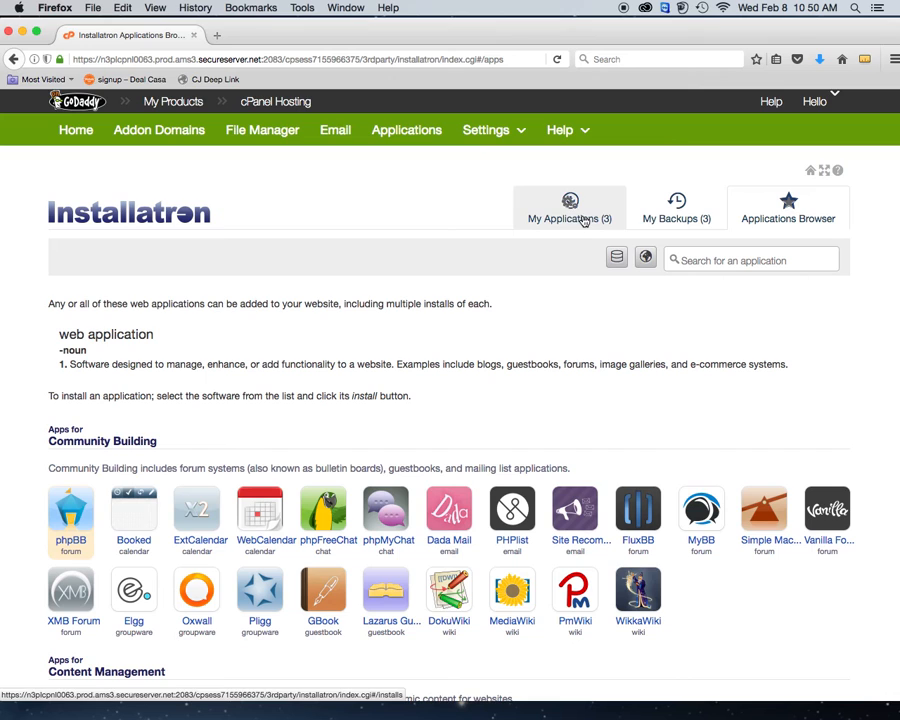
pyautogui.click(568, 206)
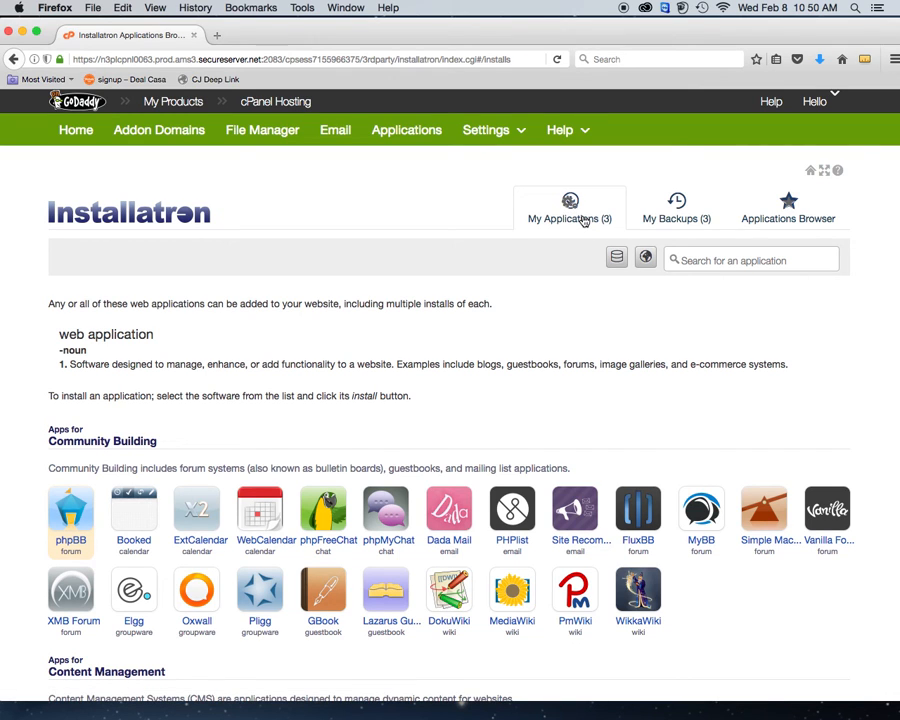
pyautogui.click(568, 208)
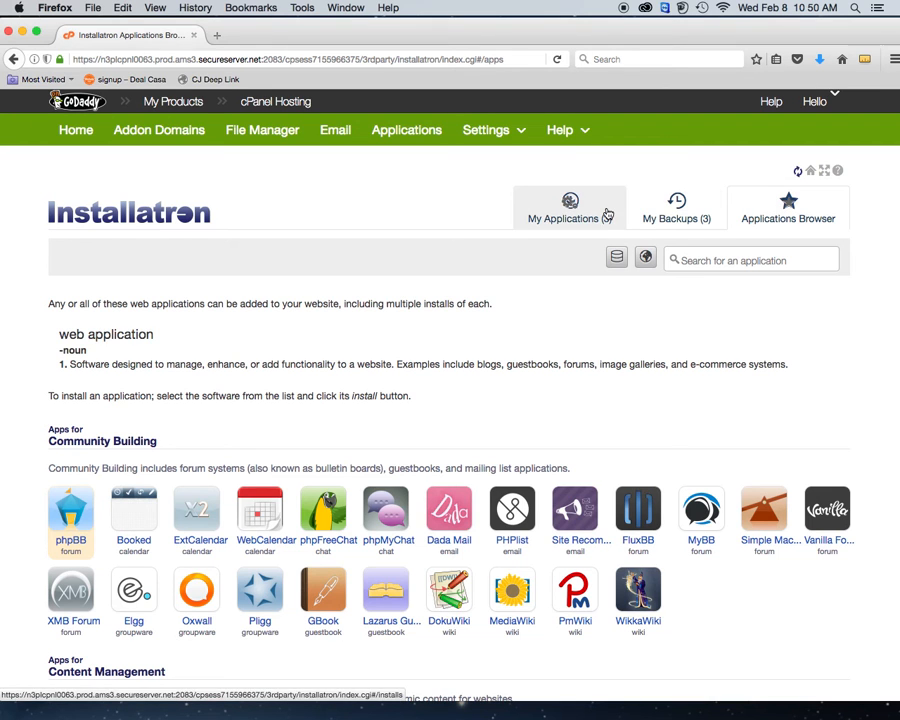
# - List My Applications (My blog, Office, Quiz) and tick the Quiz install for action
pyautogui.click(568, 216)
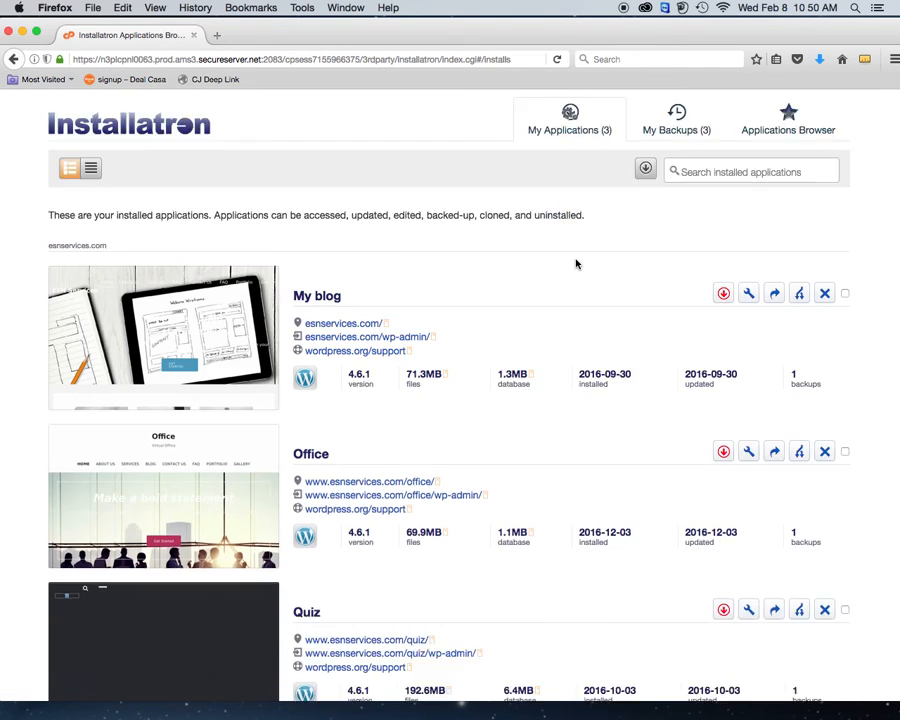
pyautogui.scroll(-3)
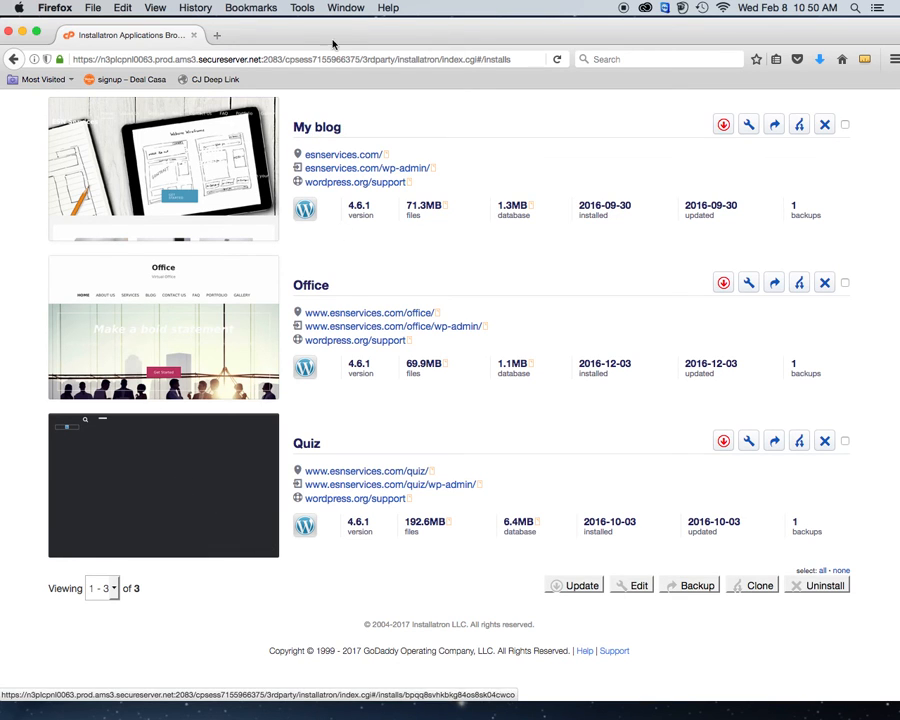
pyautogui.moveTo(344, 154)
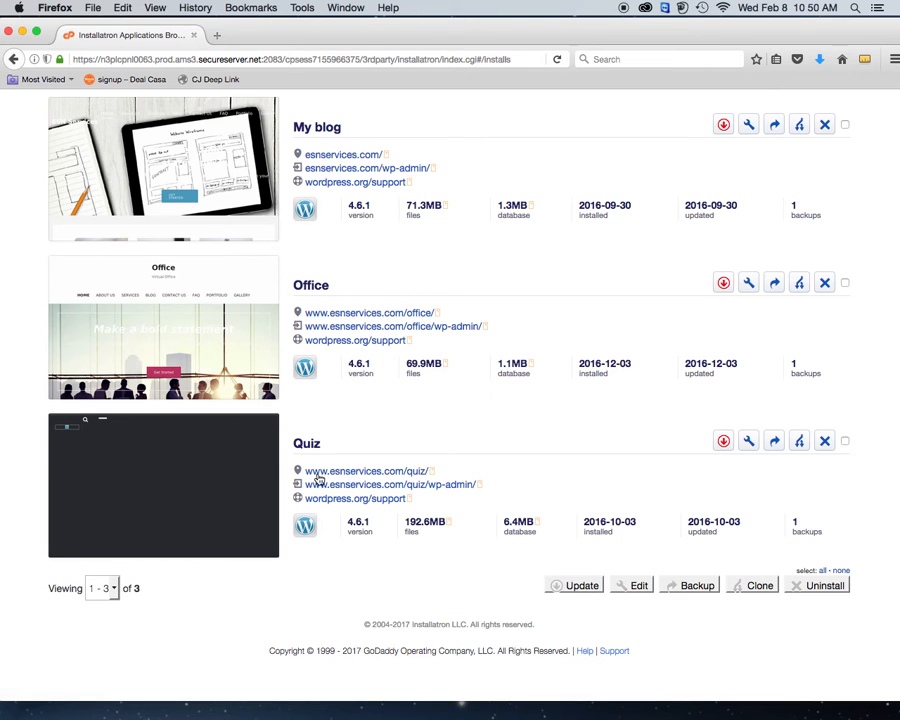
pyautogui.moveTo(398, 480)
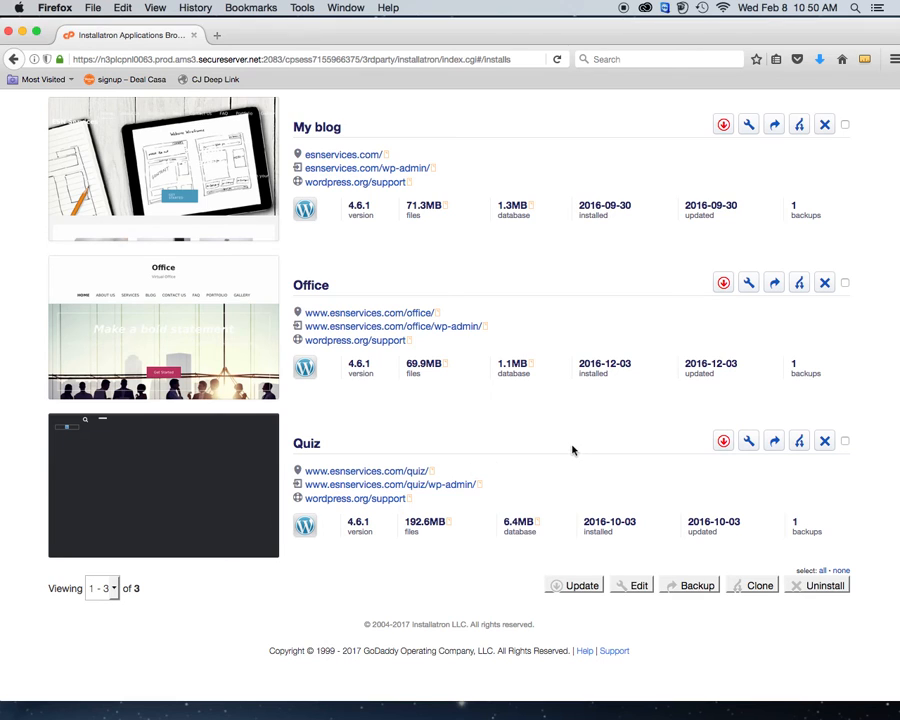
pyautogui.moveTo(572, 452)
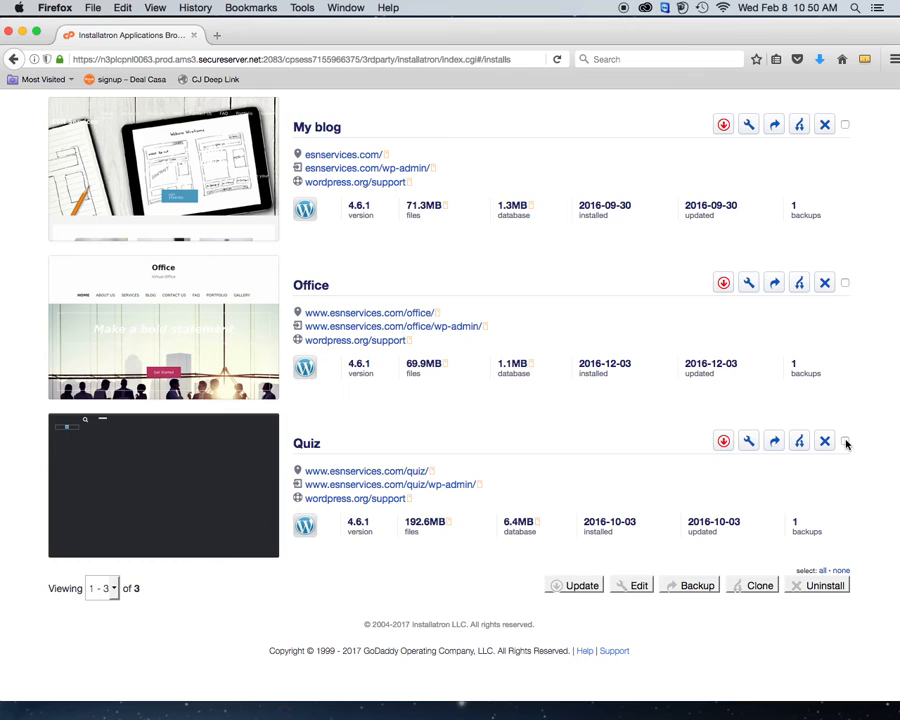
pyautogui.click(844, 442)
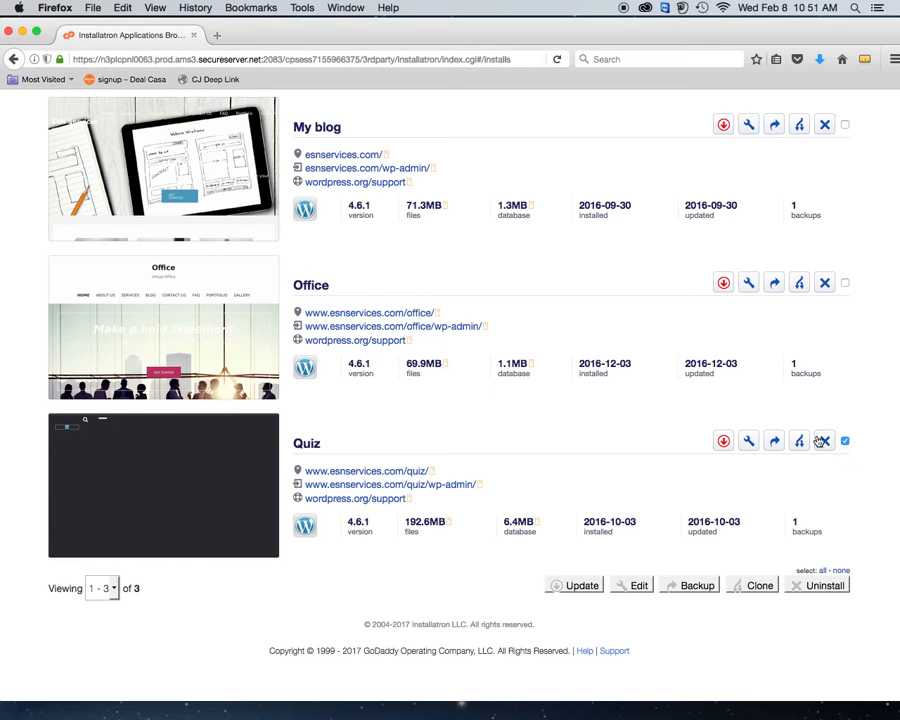
pyautogui.moveTo(800, 442)
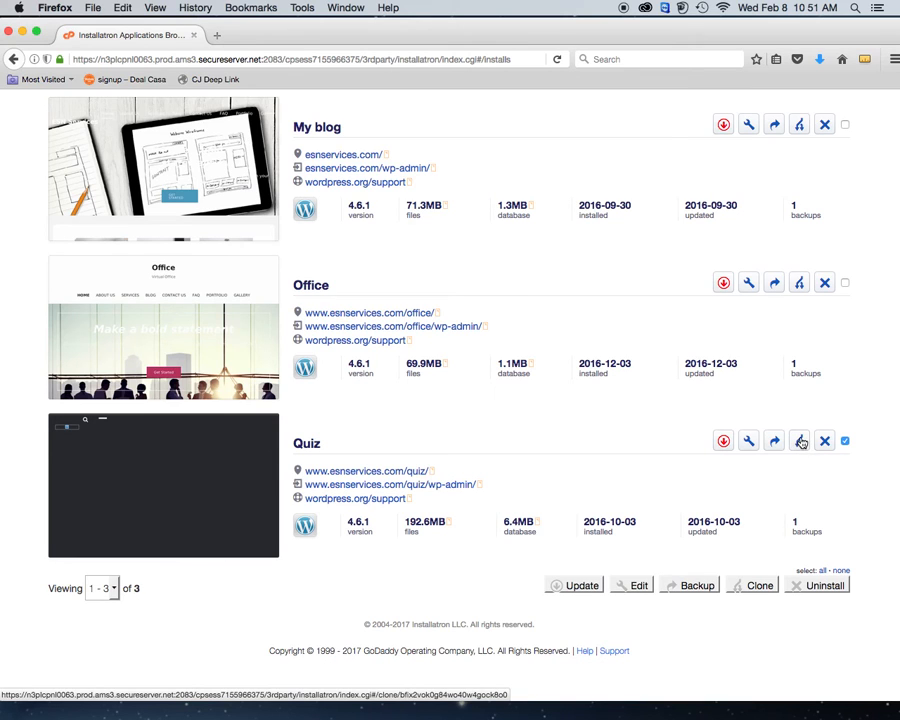
pyautogui.moveTo(800, 442)
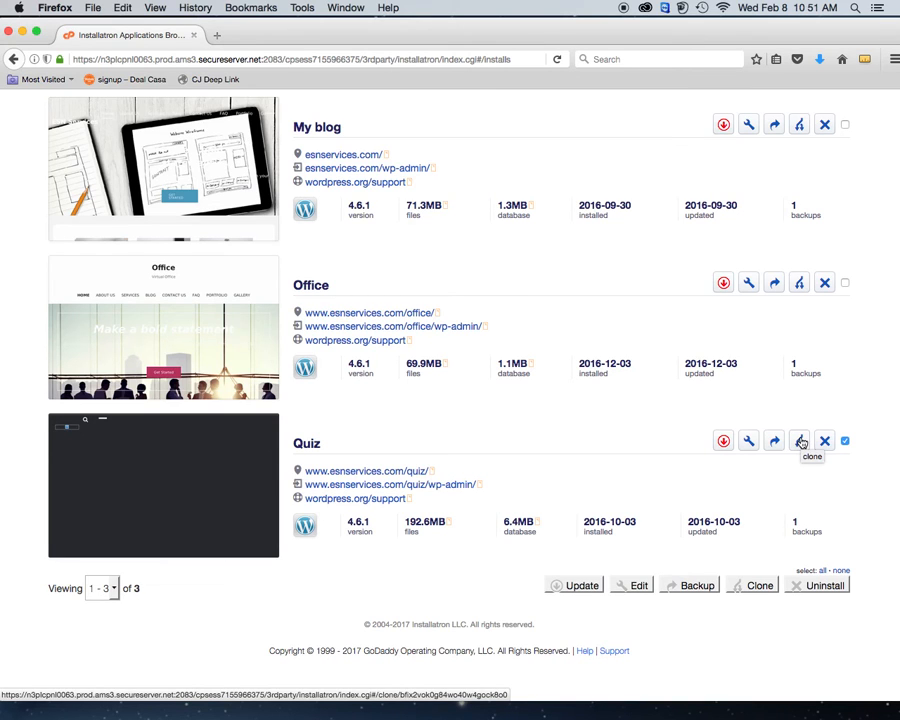
pyautogui.click(800, 440)
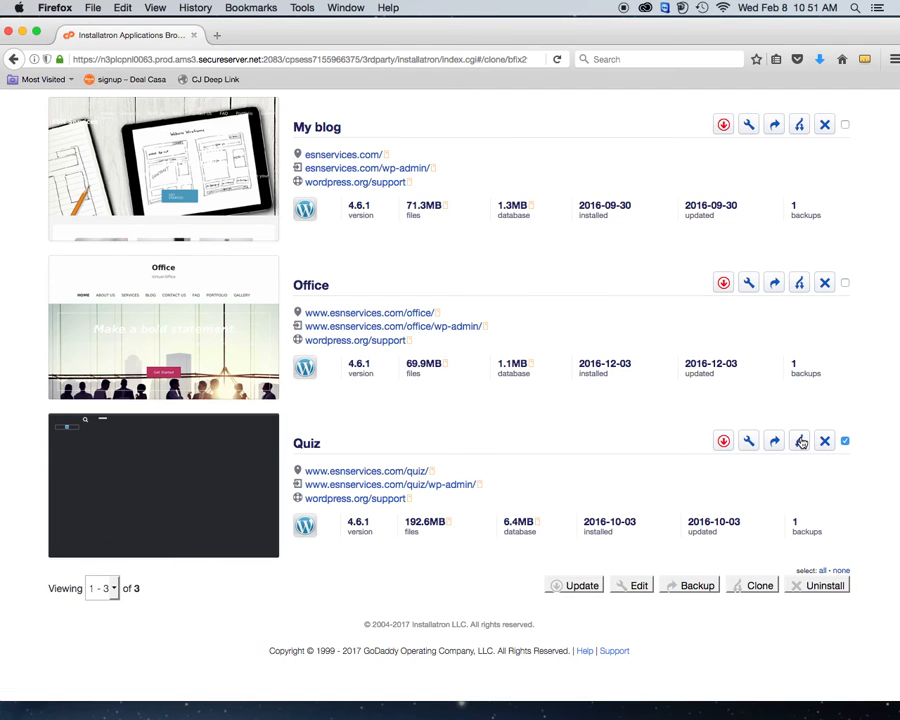
pyautogui.click(800, 442)
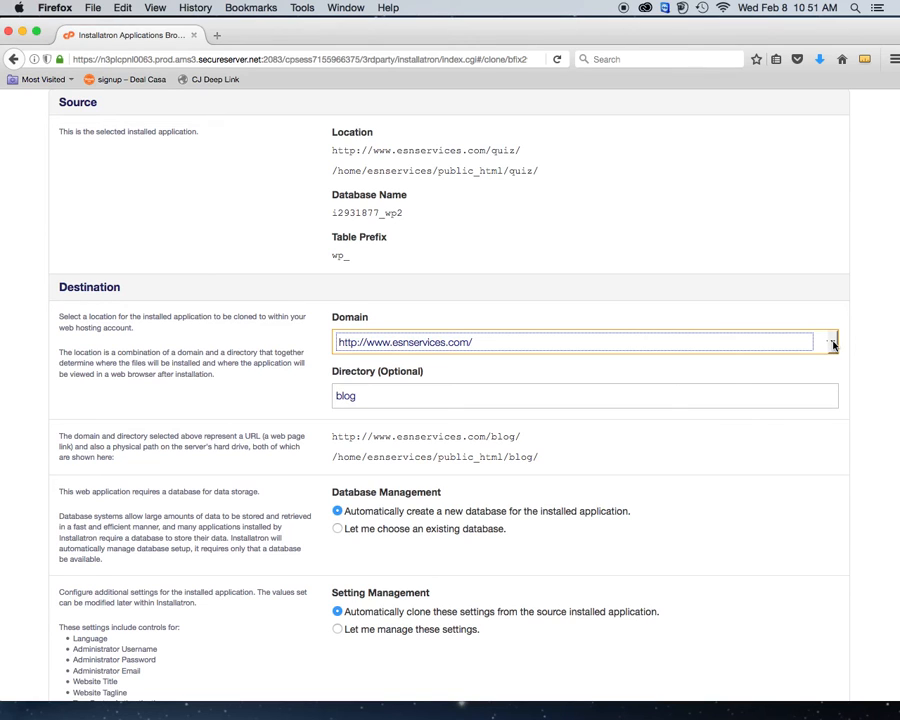
pyautogui.click(830, 342)
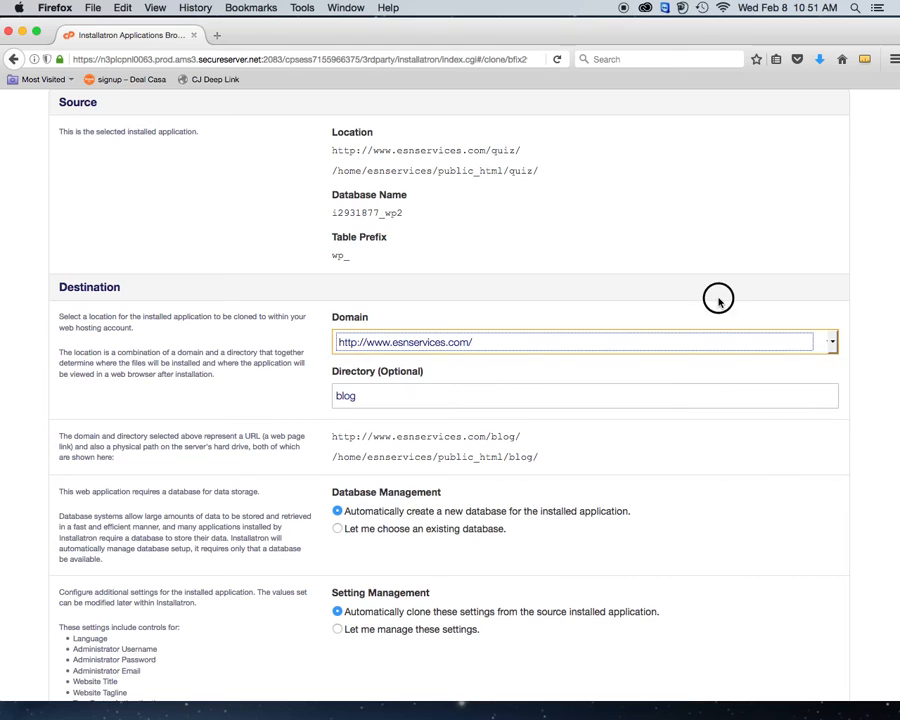
pyautogui.moveTo(830, 464)
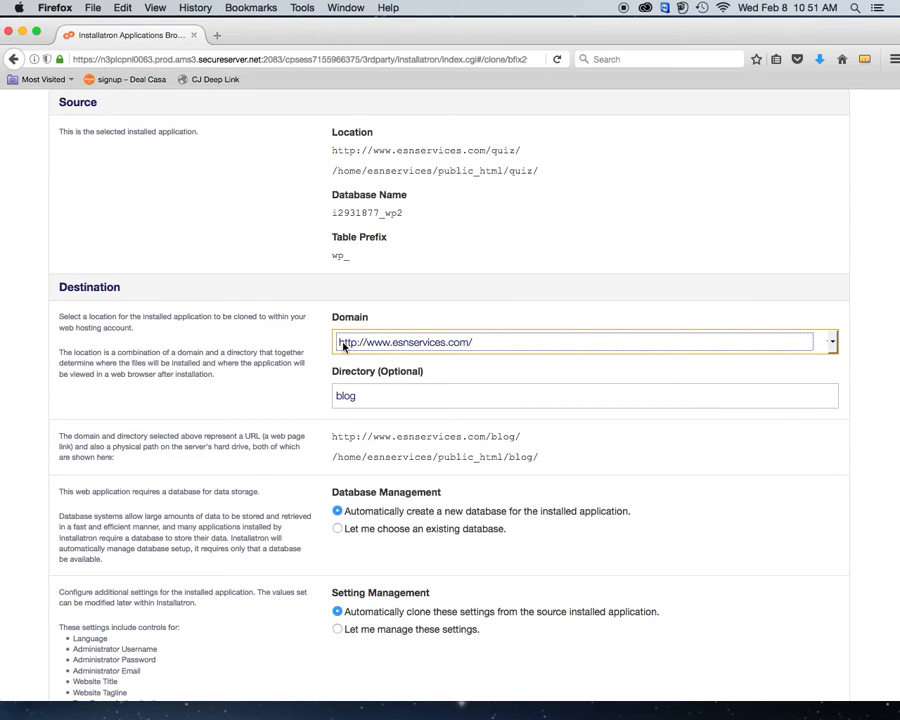
pyautogui.moveTo(460, 354)
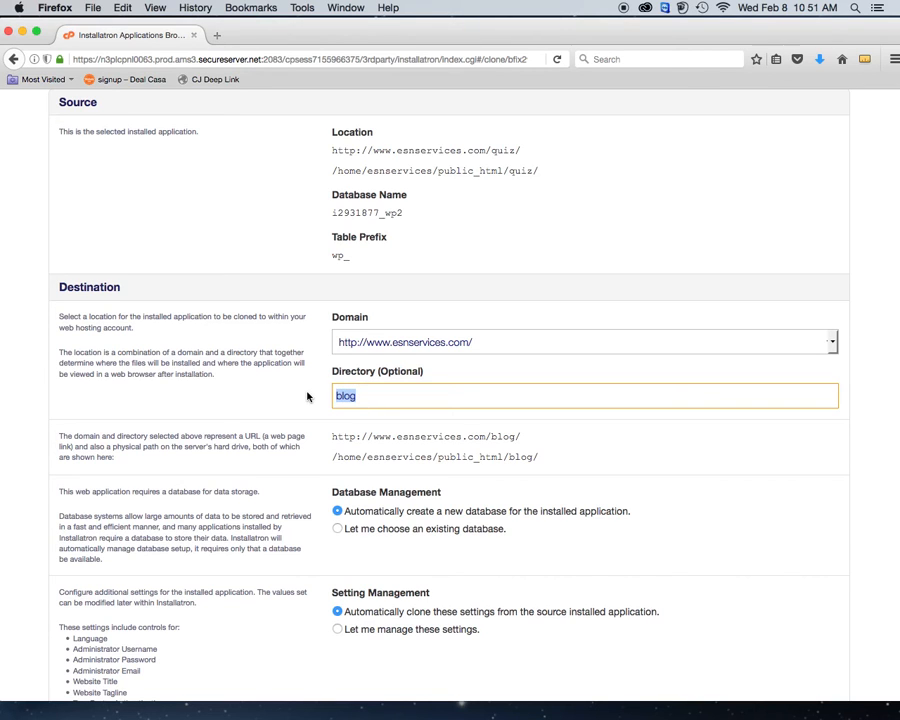
pyautogui.write('upwork')
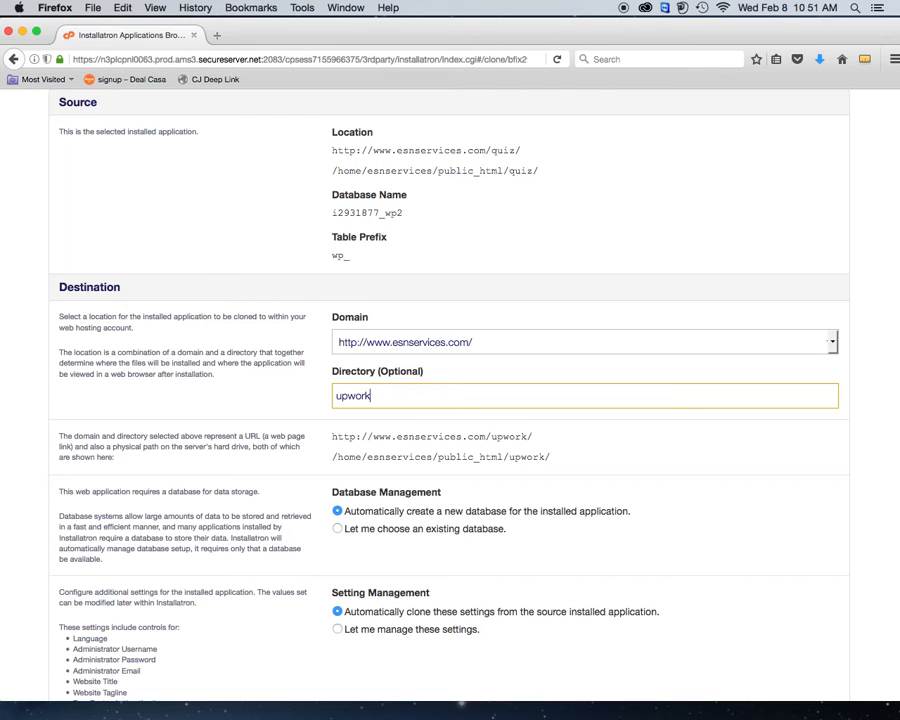
pyautogui.scroll(-3)
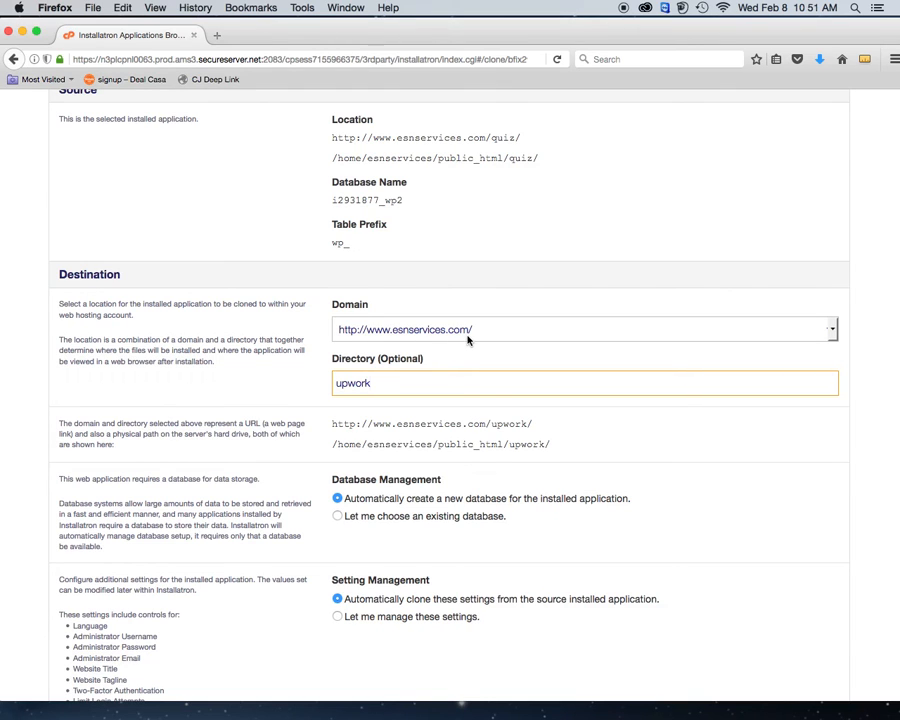
# - Set the destination directory to 'upwork', leaving database and settings on Automatically
pyautogui.click(372, 384)
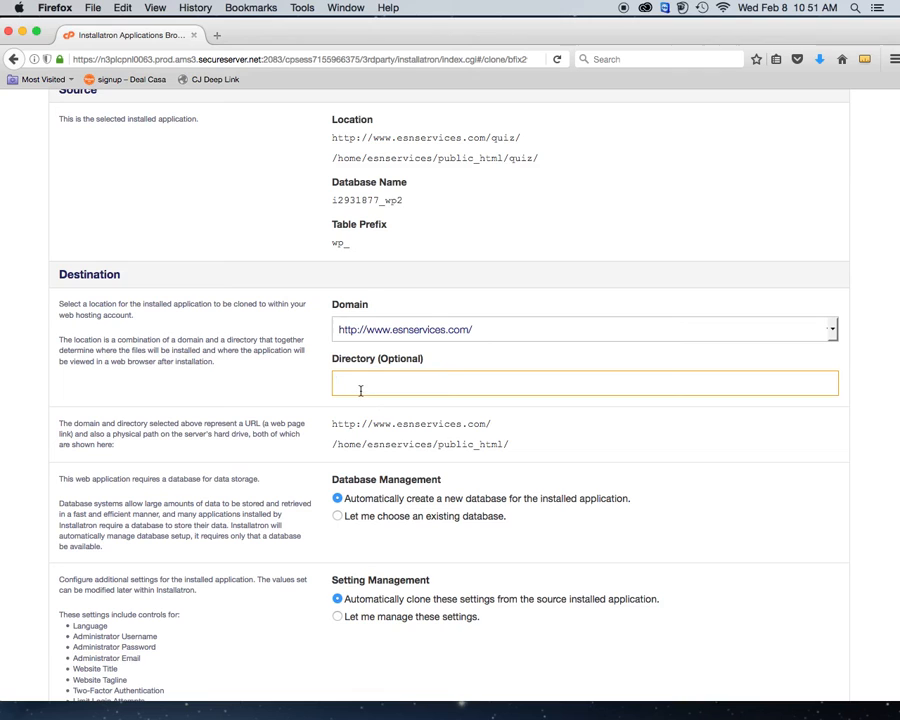
pyautogui.write('upw')
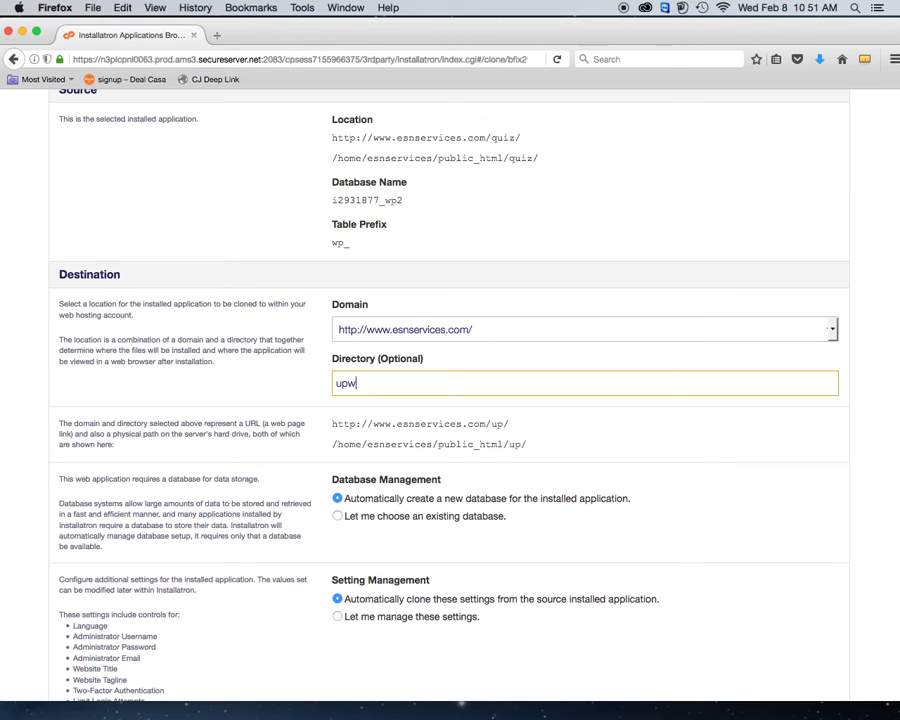
pyautogui.write('o')
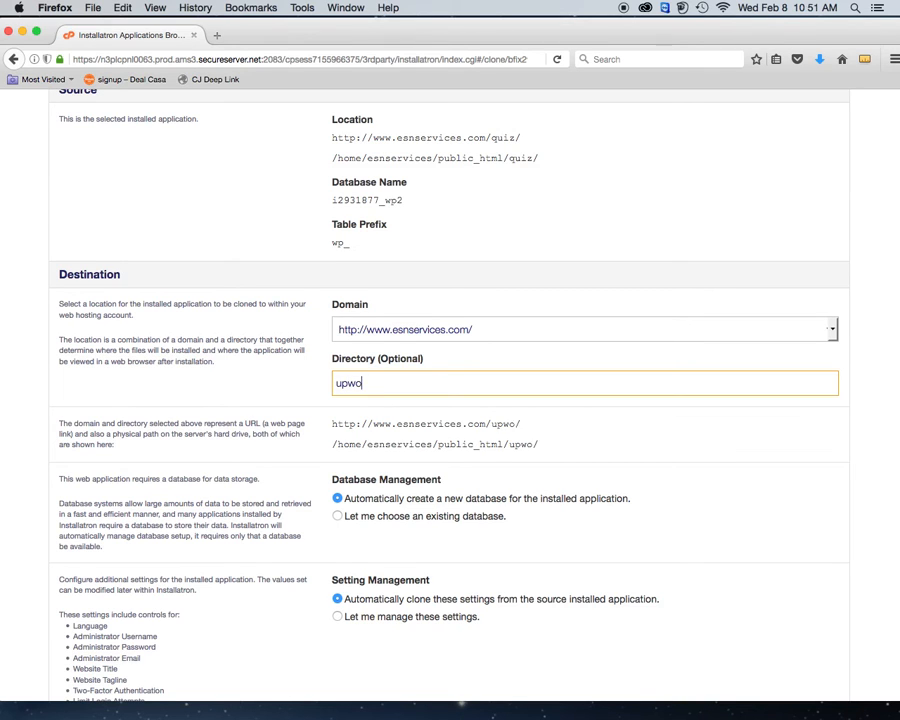
pyautogui.write('rk')
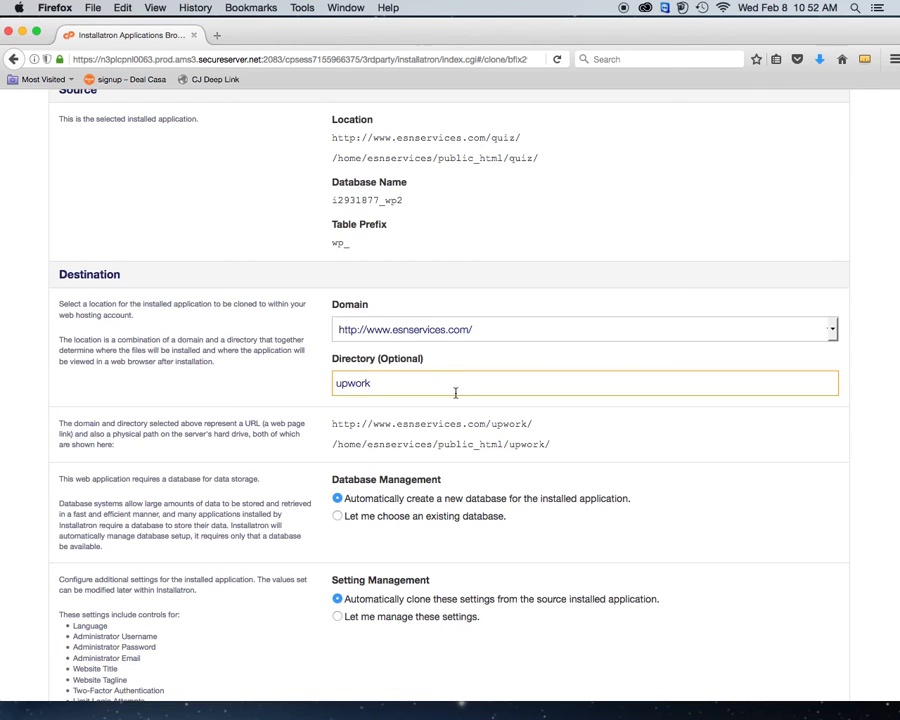
pyautogui.scroll(-3)
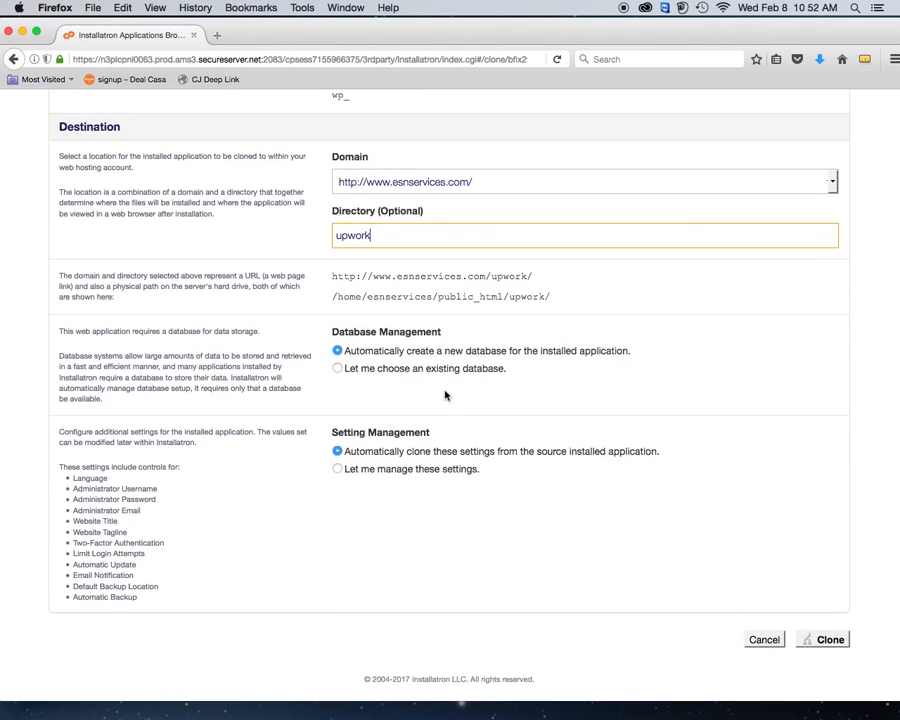
pyautogui.scroll(-3)
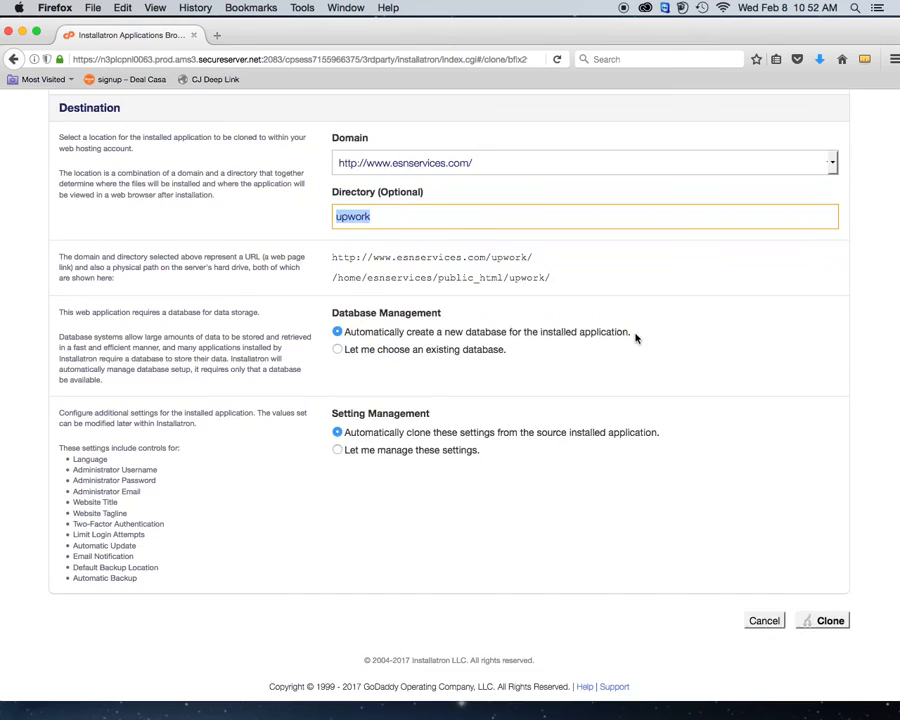
pyautogui.scroll(-3)
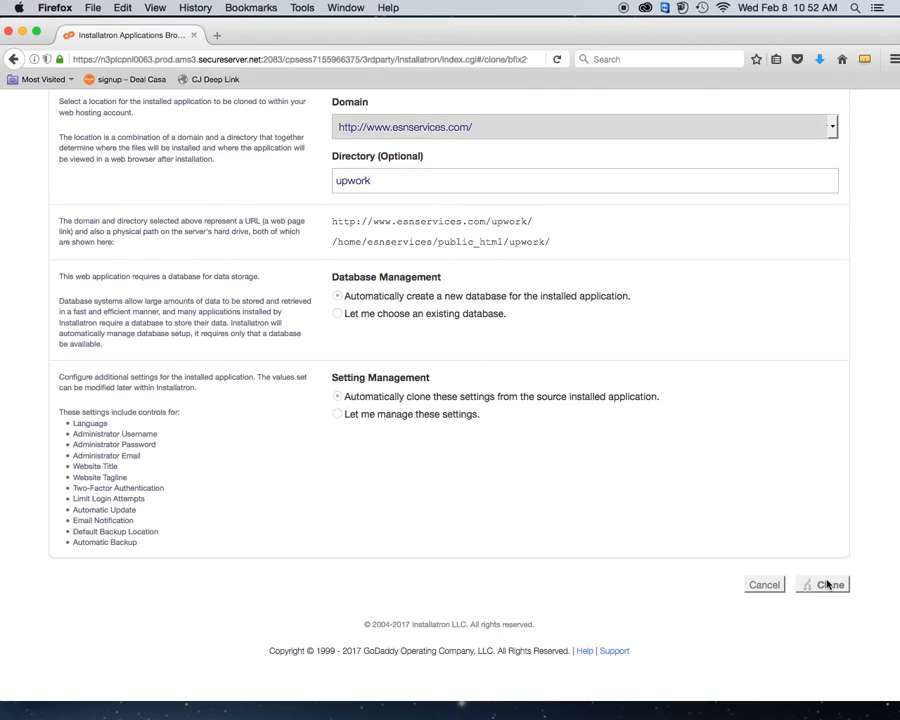
pyautogui.click(828, 584)
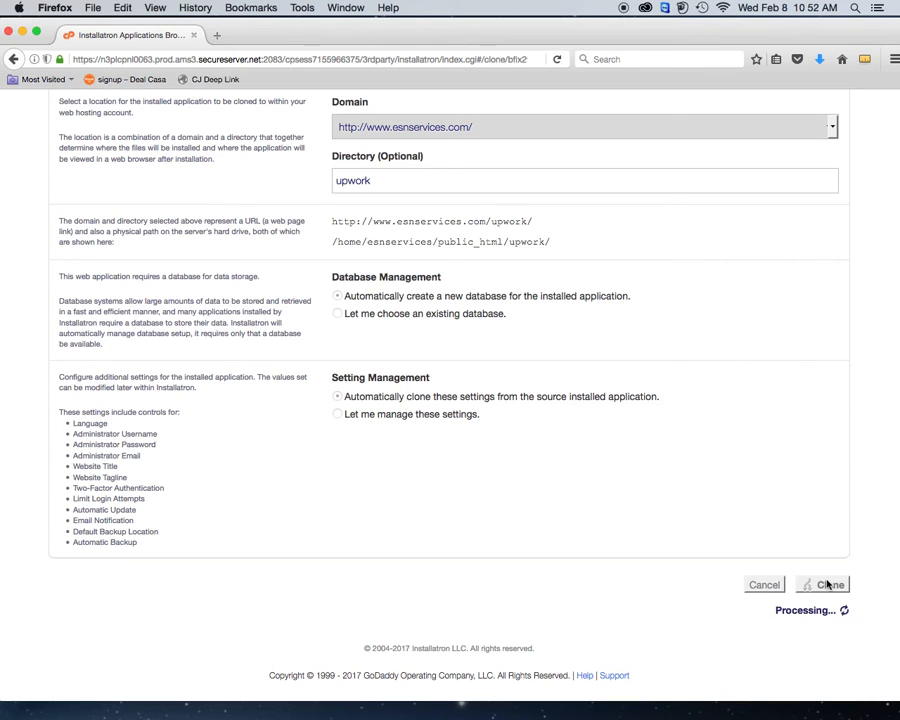
pyautogui.click(828, 584)
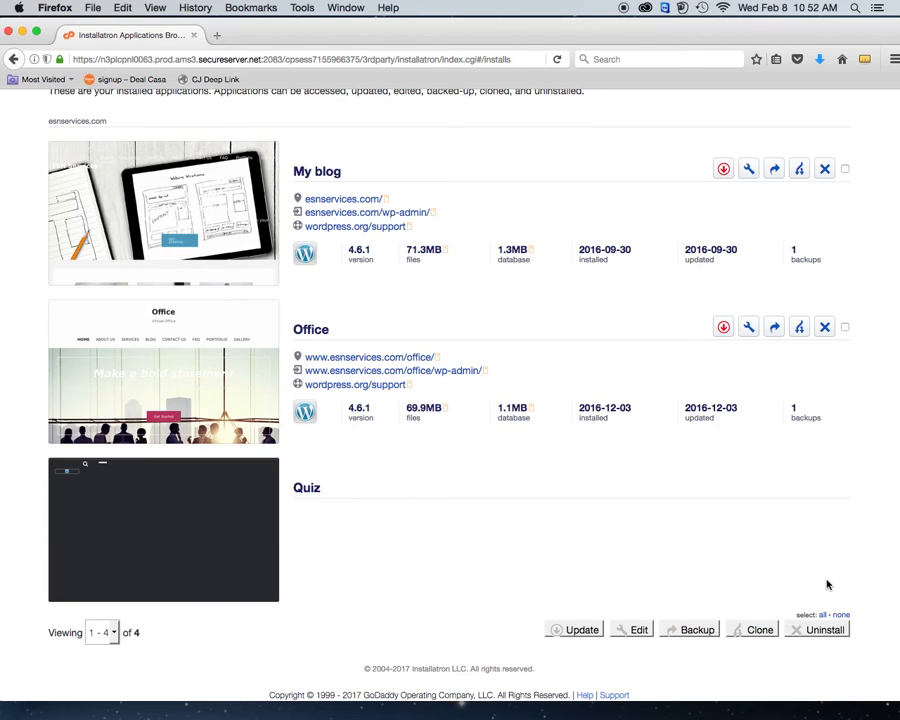
pyautogui.click(760, 628)
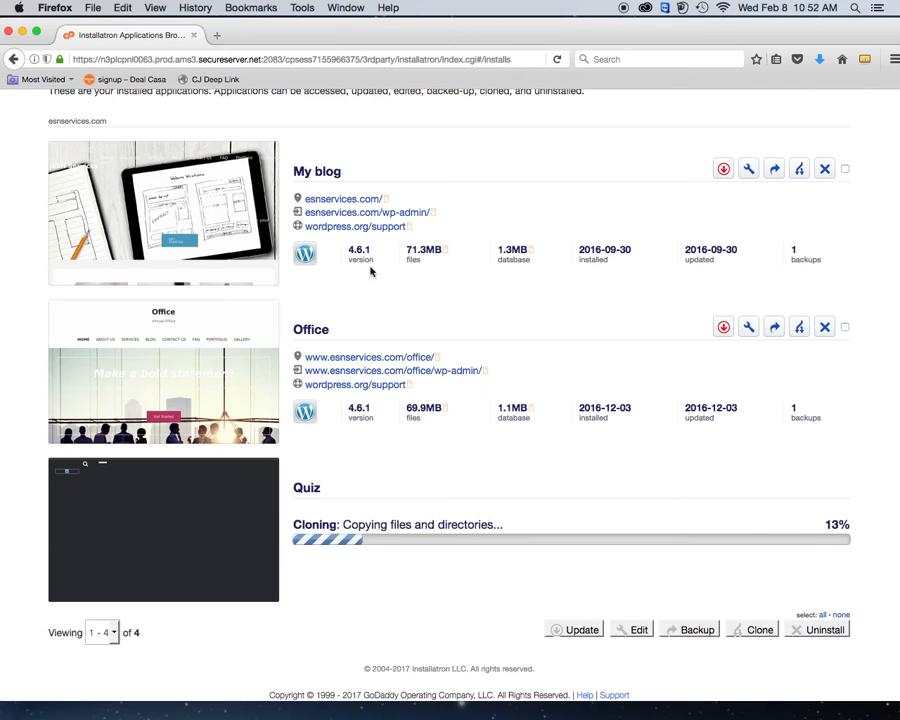
pyautogui.moveTo(342, 200)
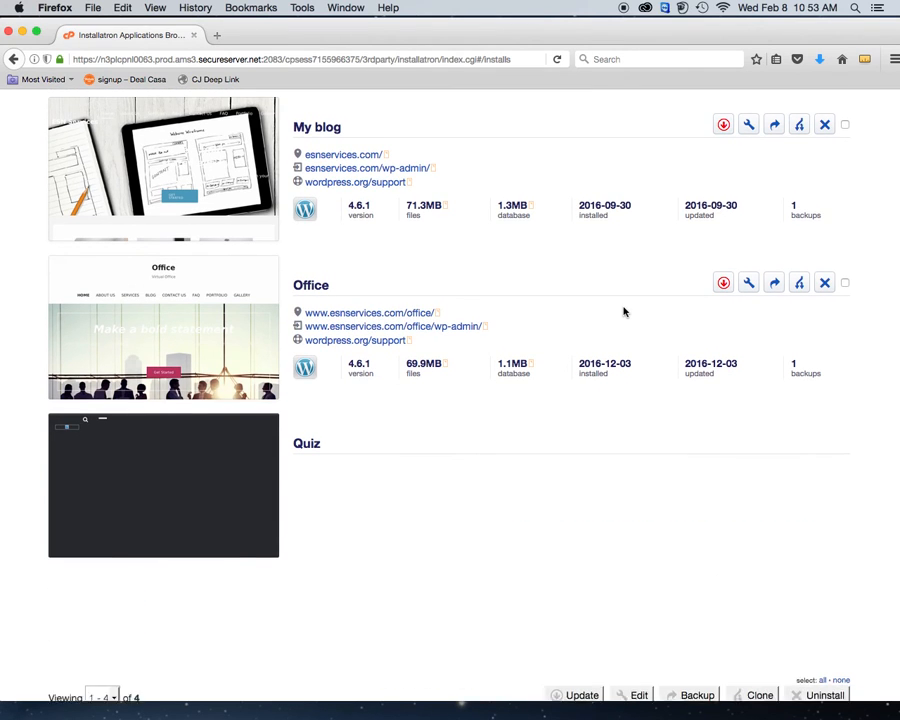
pyautogui.scroll(-3)
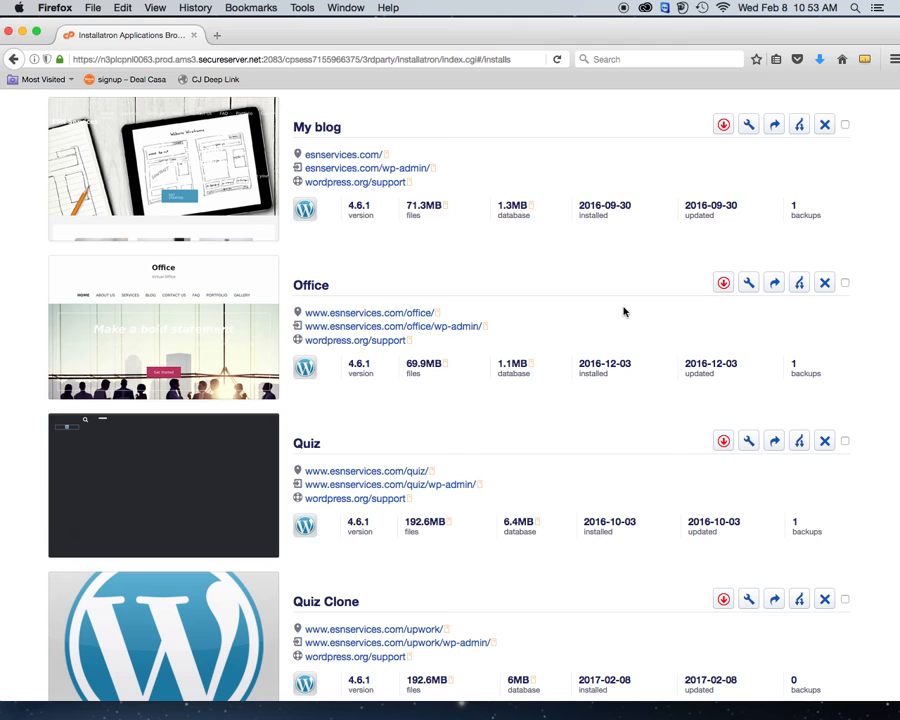
pyautogui.scroll(-3)
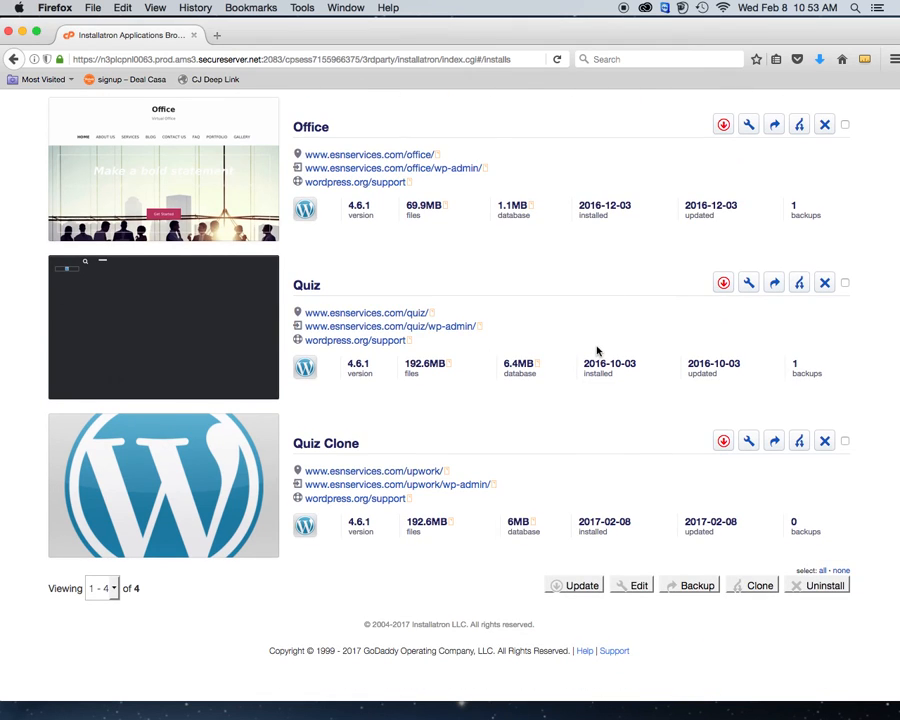
pyautogui.scroll(-3)
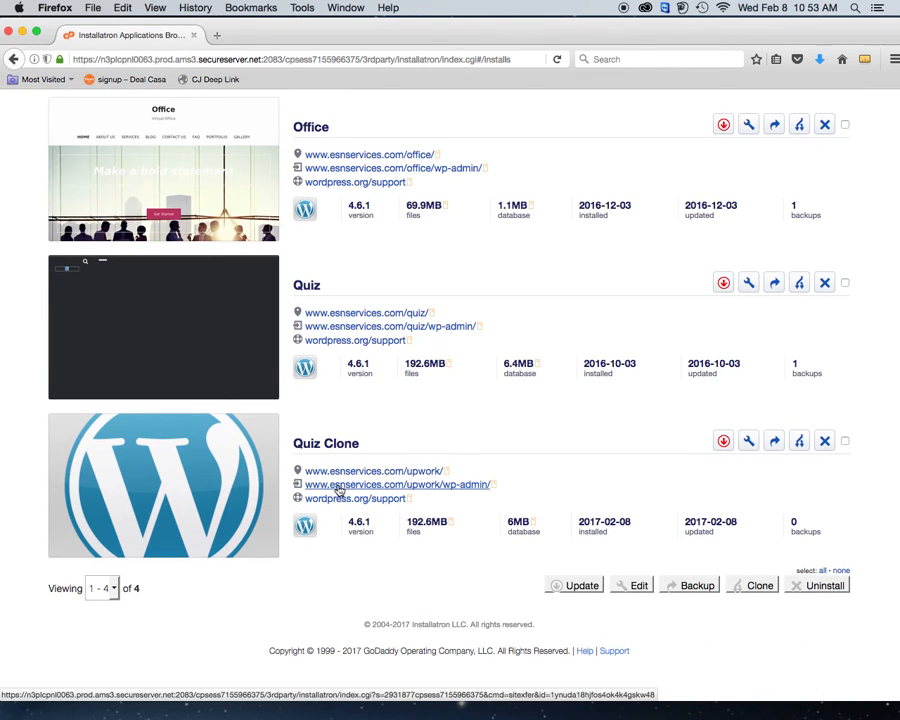
pyautogui.click(390, 484)
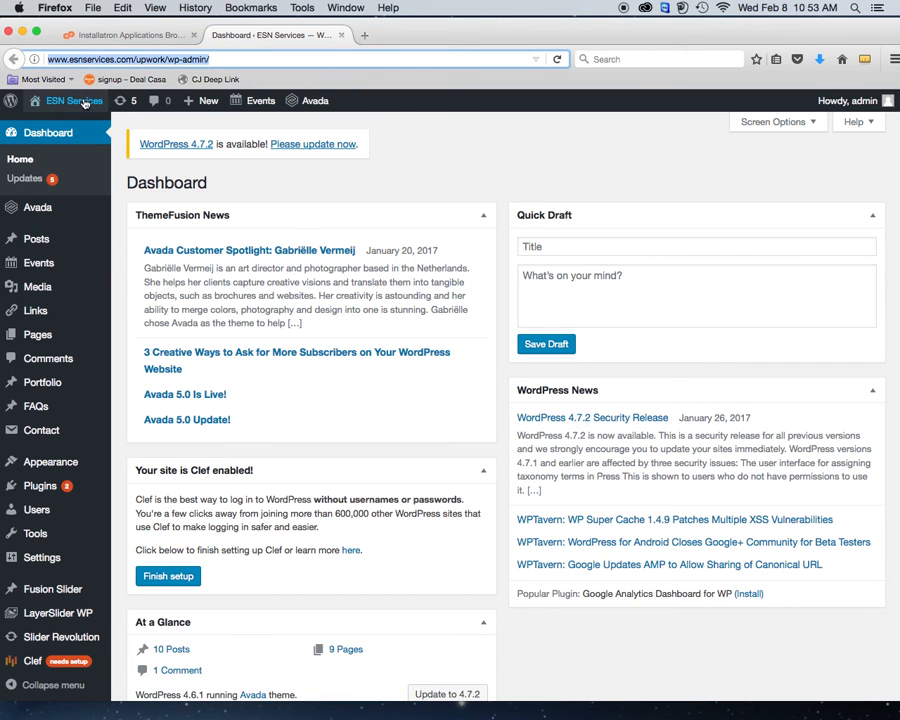
pyautogui.moveTo(344, 36)
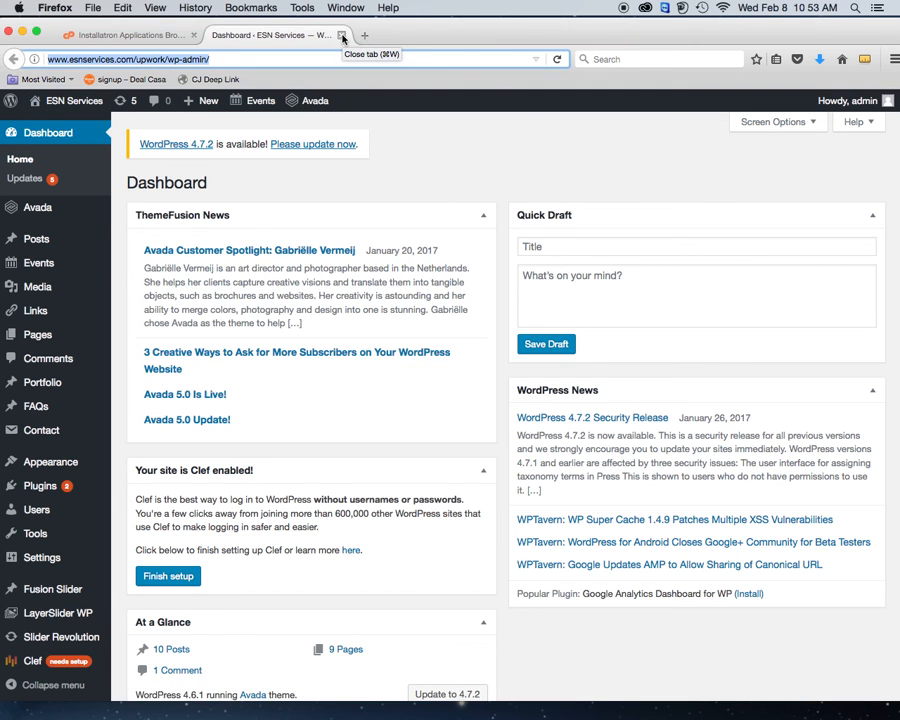
pyautogui.click(124, 36)
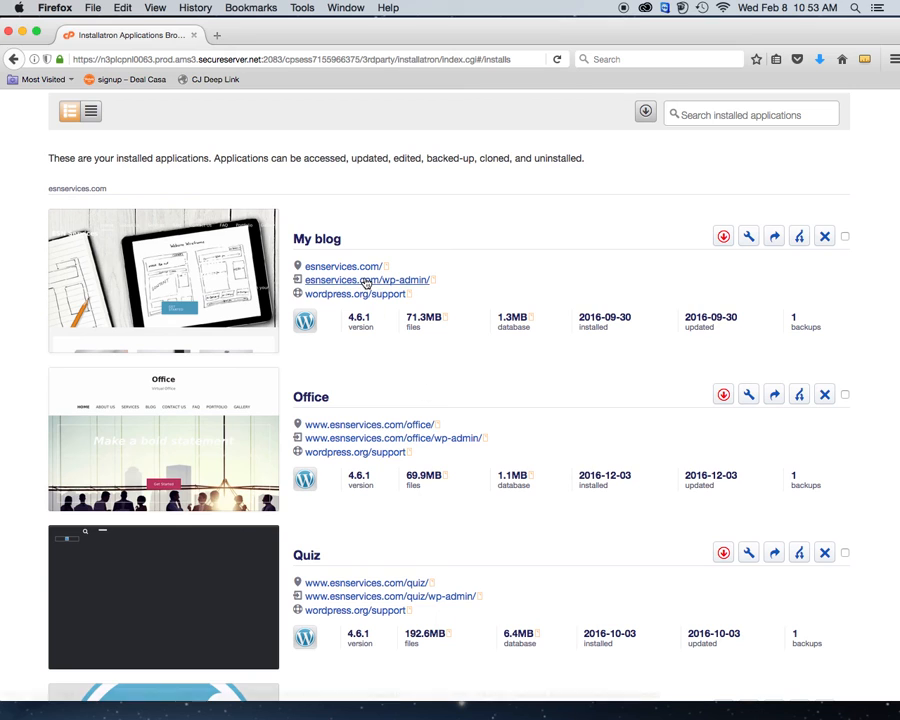
pyautogui.click(366, 280)
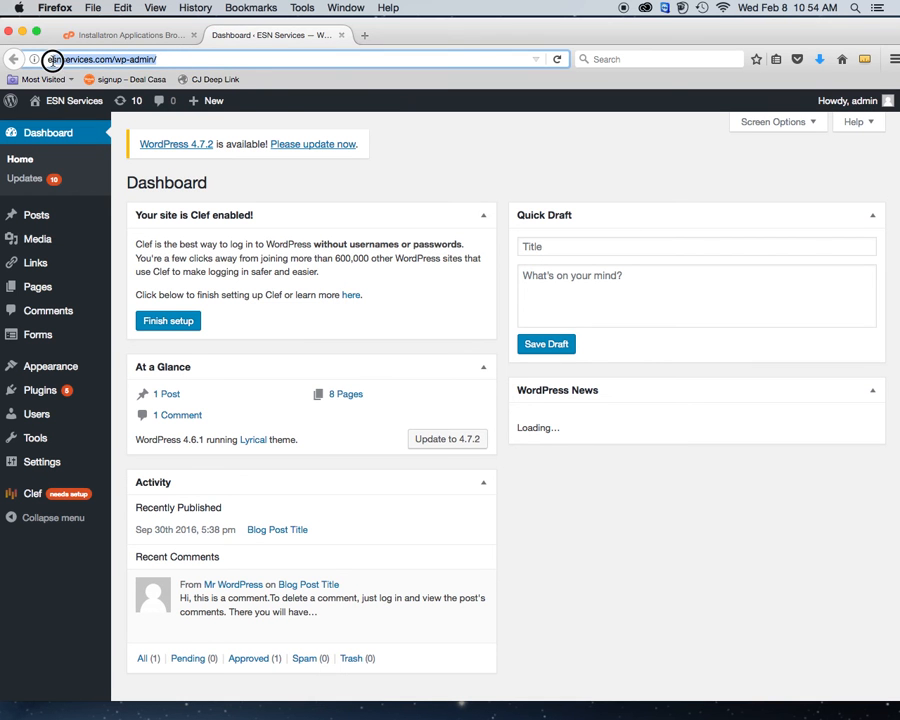
pyautogui.click(128, 36)
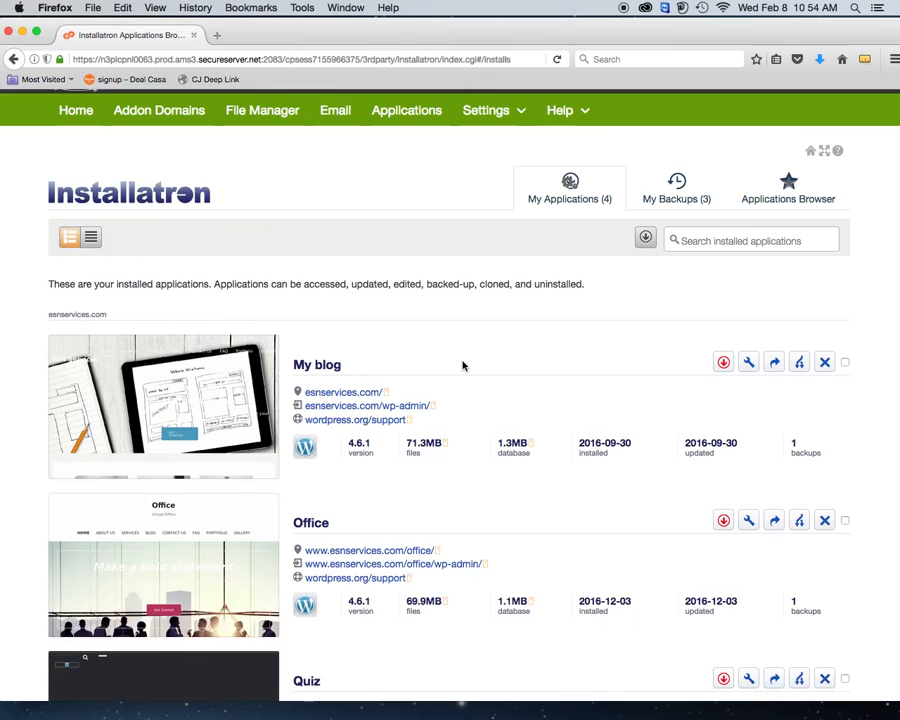
pyautogui.scroll(-3)
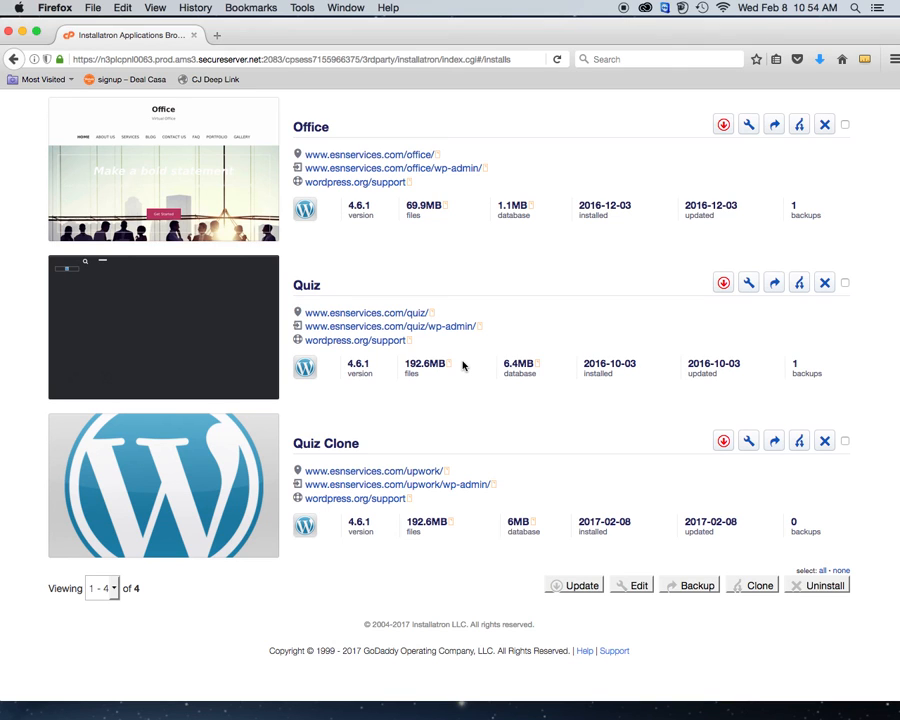
pyautogui.moveTo(616, 448)
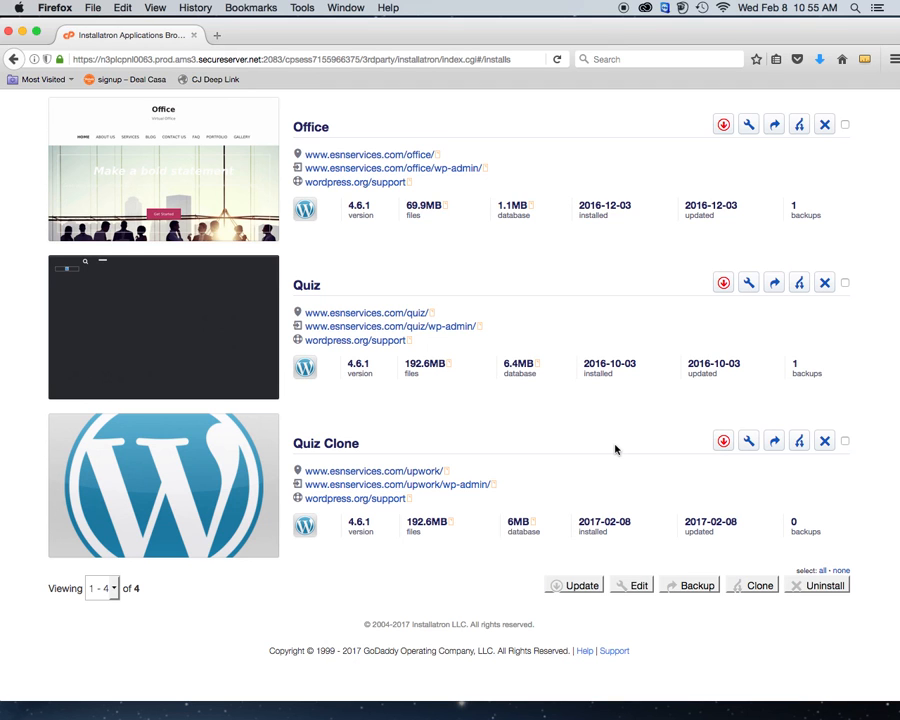
pyautogui.scroll(3)
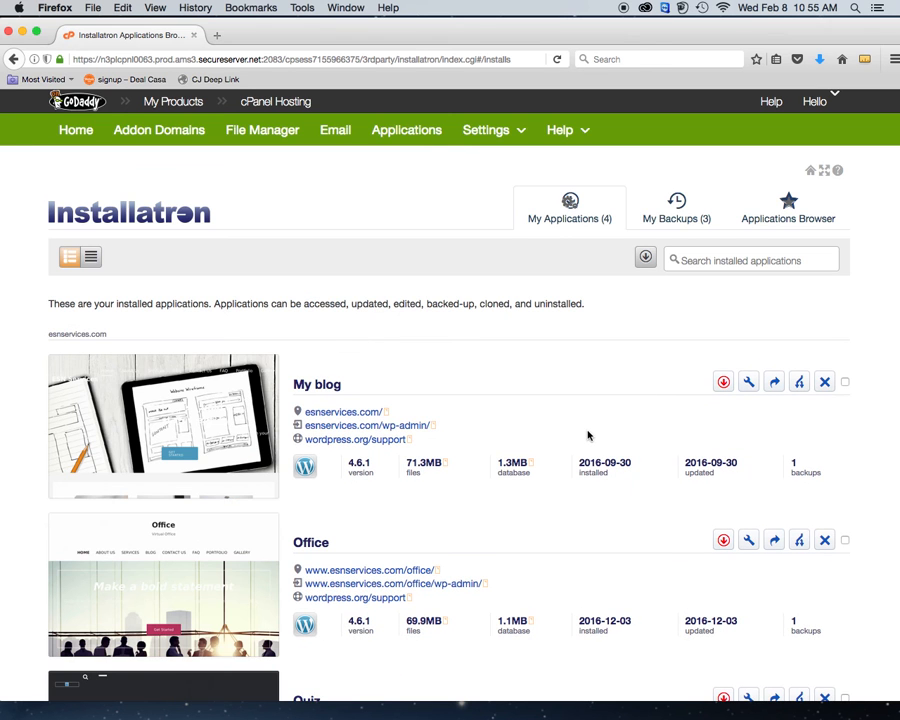
pyautogui.moveTo(78, 100)
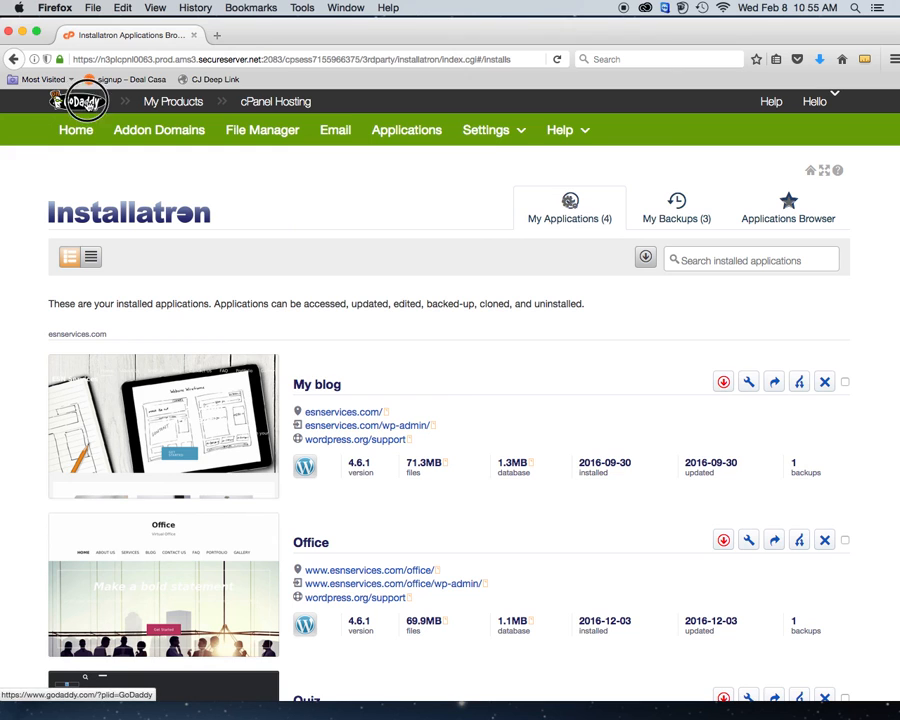